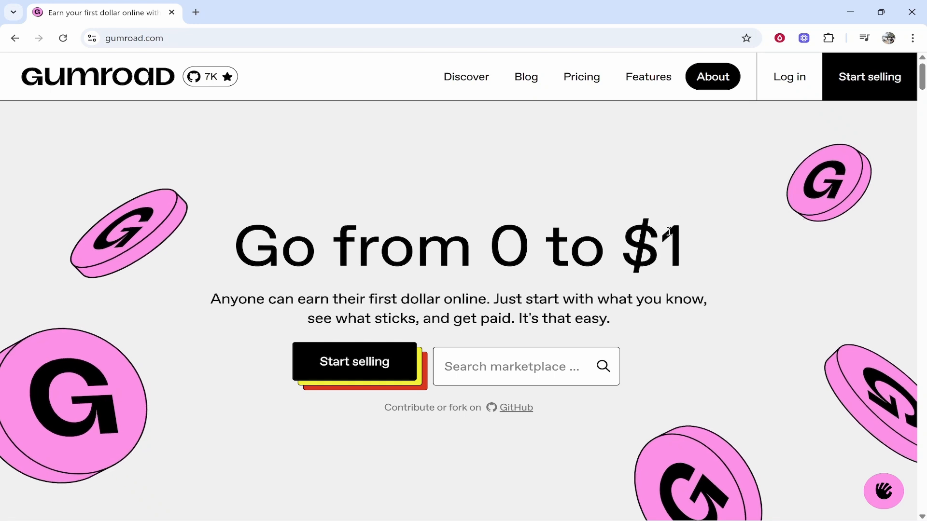
pyautogui.moveTo(660, 239)
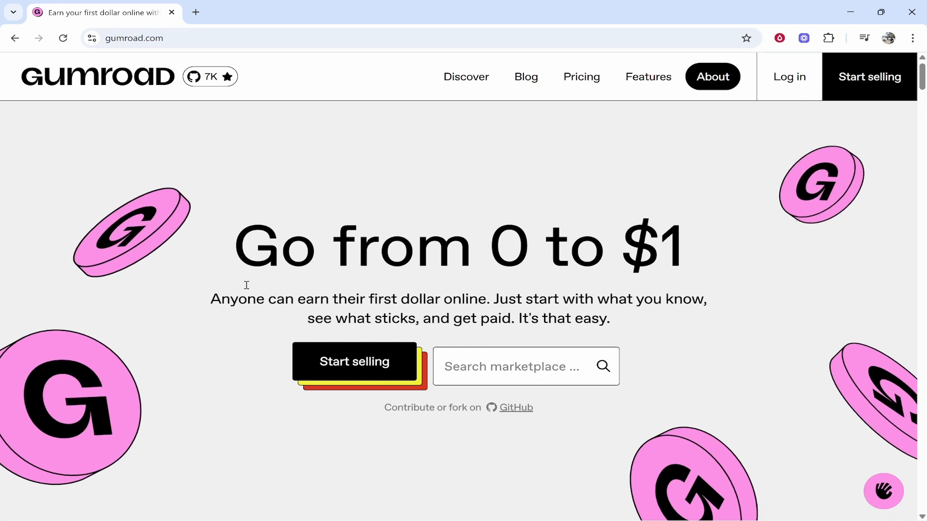
# - Begin seller sign-up from the Start selling button in the hero section
pyautogui.click(354, 363)
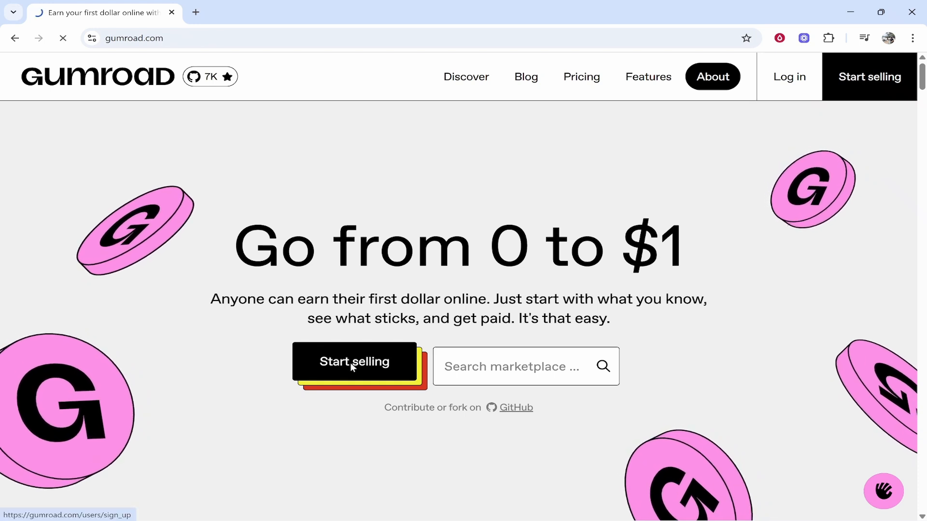
# - Load the sign-up page offering Facebook, Google, X, Stripe and email options
pyautogui.click(354, 361)
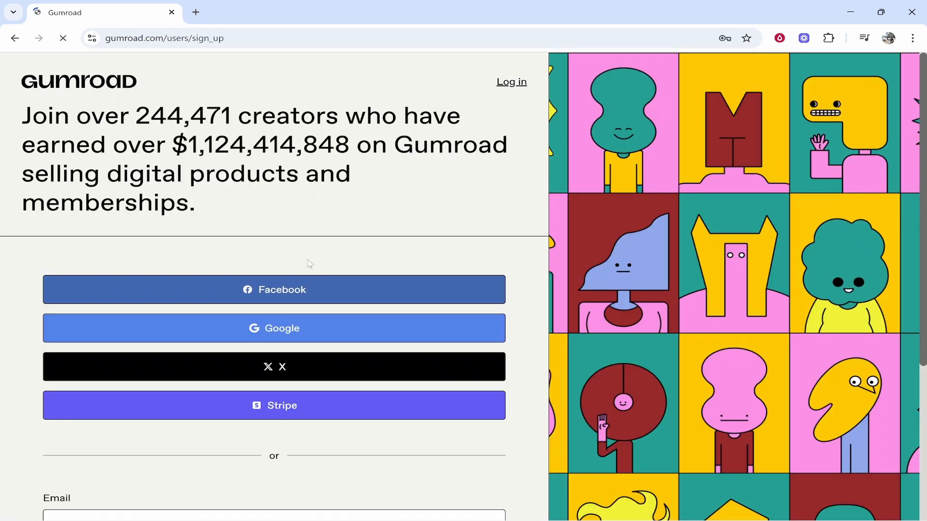
pyautogui.scroll(-3)
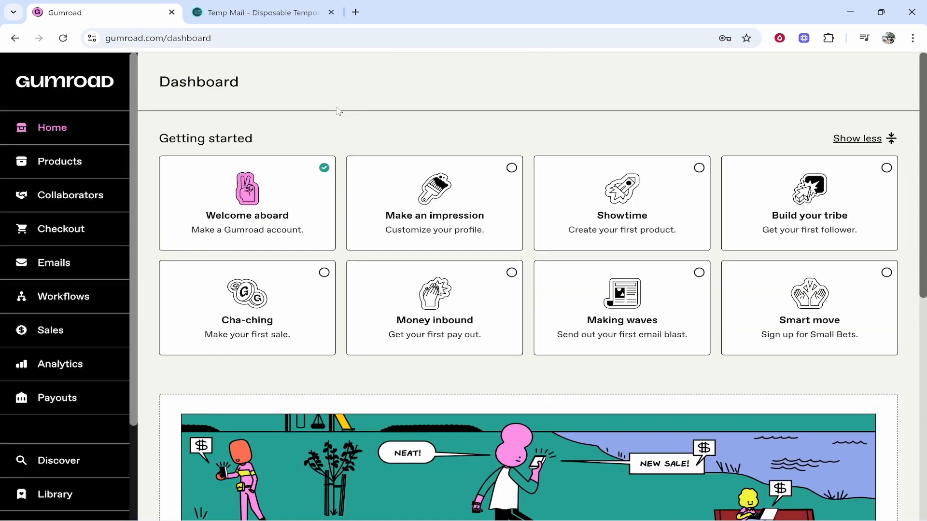
pyautogui.moveTo(780, 198)
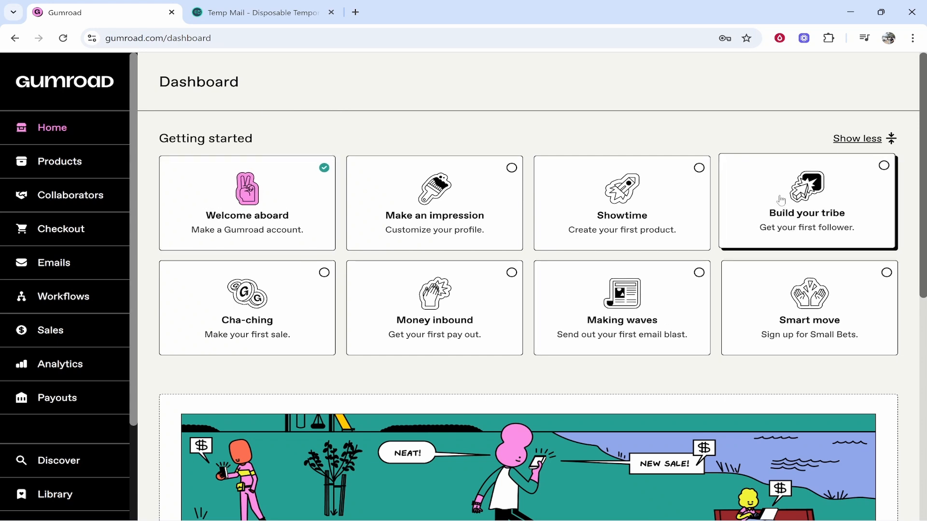
# - Collapse the getting-started checklist and start creating the first product
pyautogui.click(857, 139)
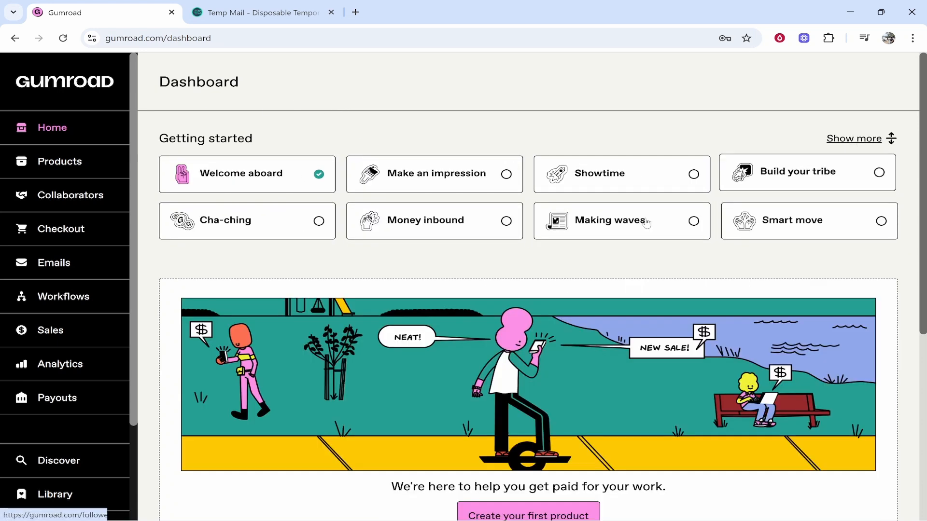
pyautogui.scroll(-3)
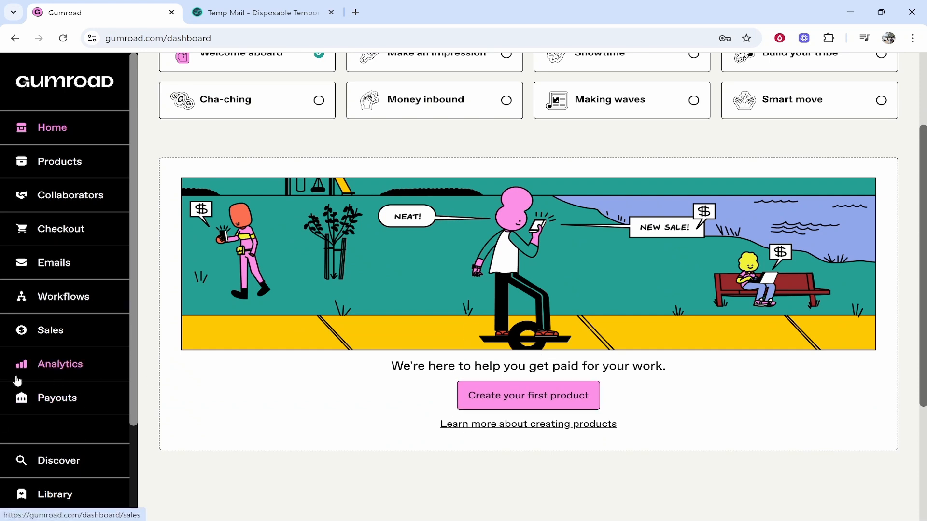
pyautogui.moveTo(367, 415)
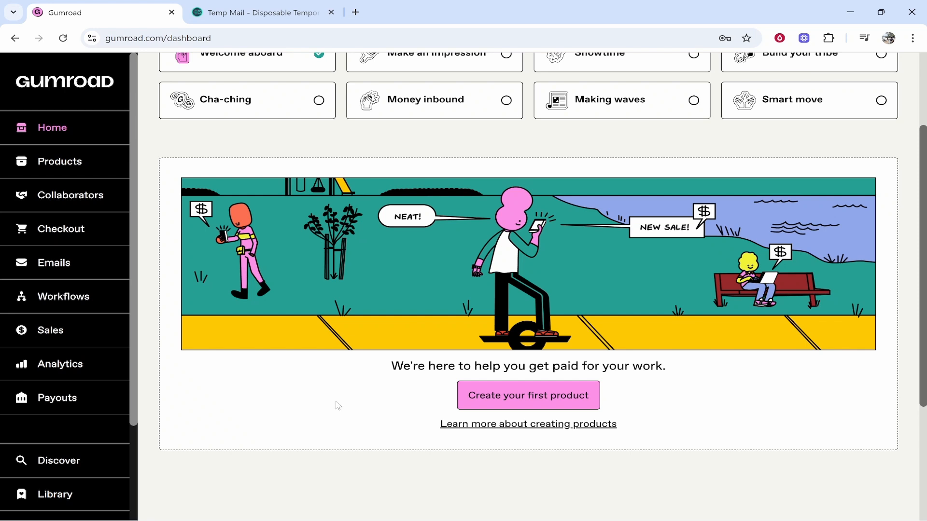
pyautogui.moveTo(339, 406)
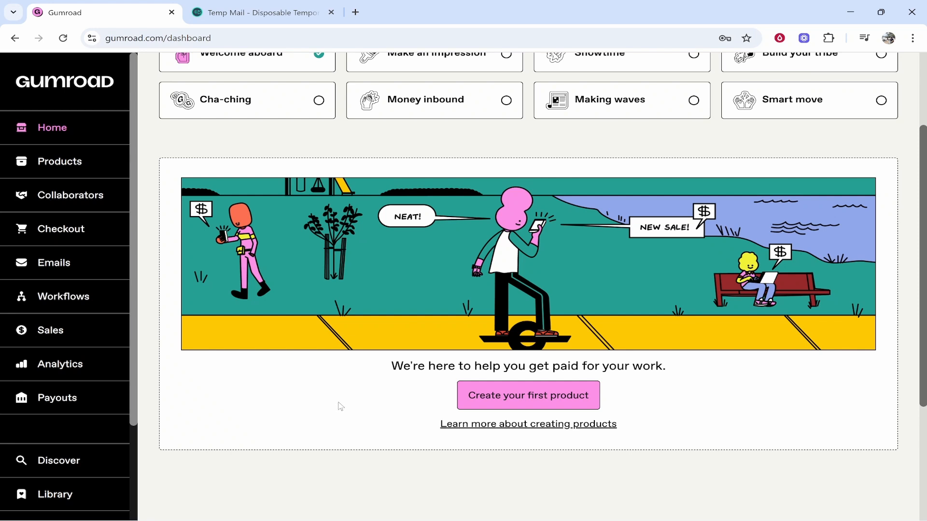
pyautogui.moveTo(531, 398)
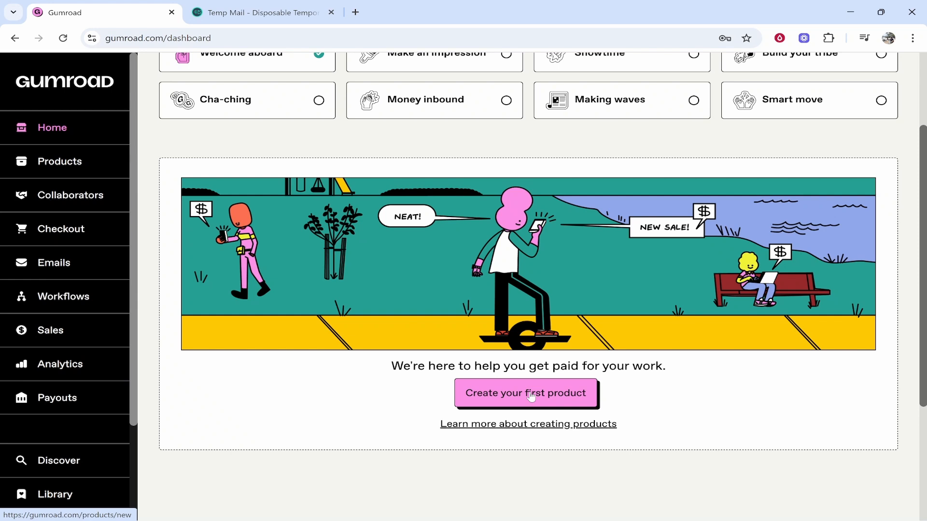
pyautogui.click(533, 394)
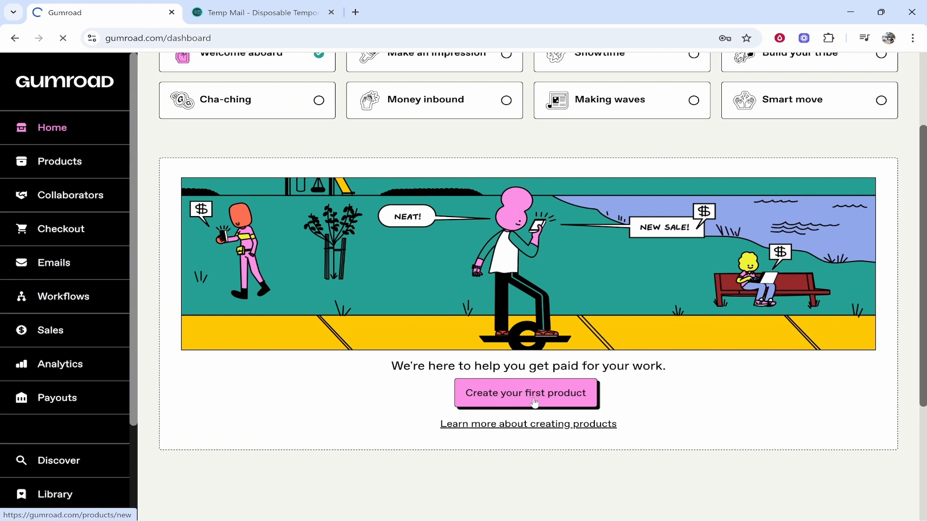
# - Enter the product name 'Social Media Management Contract Template' with E-book as the type
pyautogui.click(526, 393)
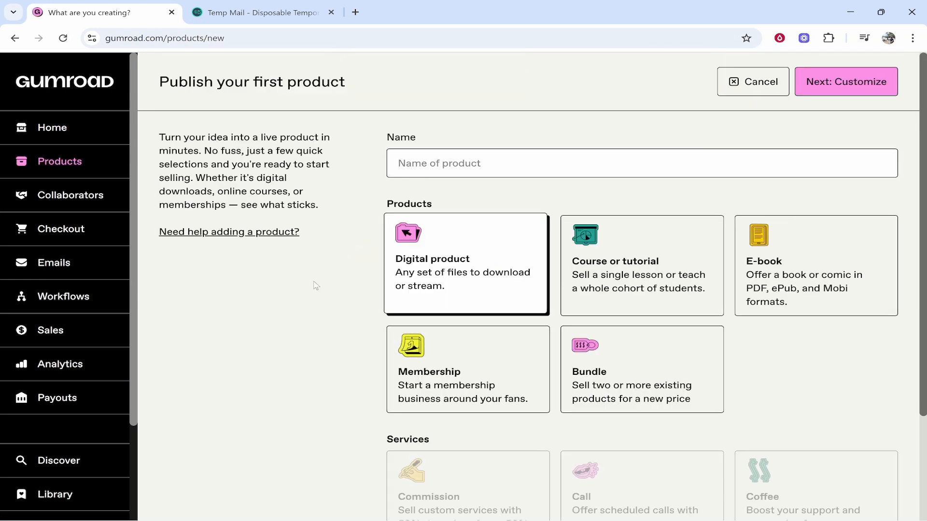
pyautogui.moveTo(571, 272)
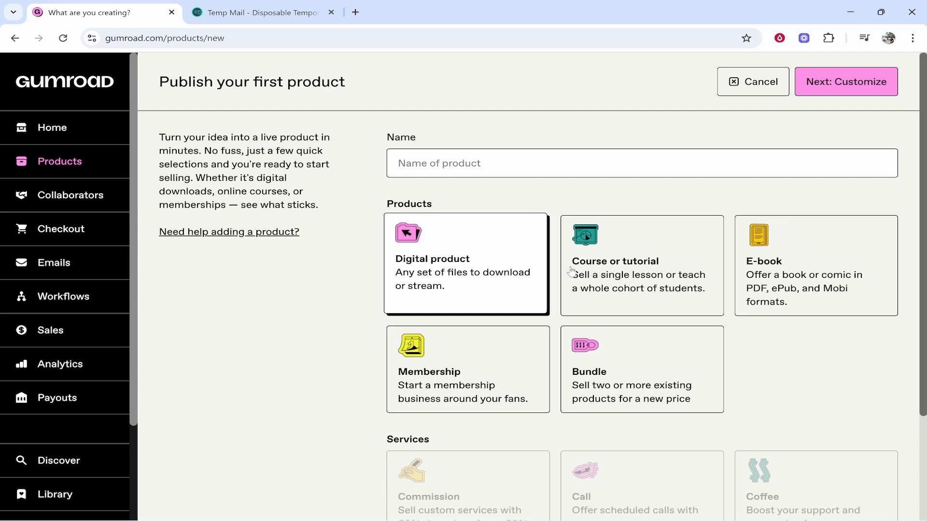
pyautogui.moveTo(390, 245)
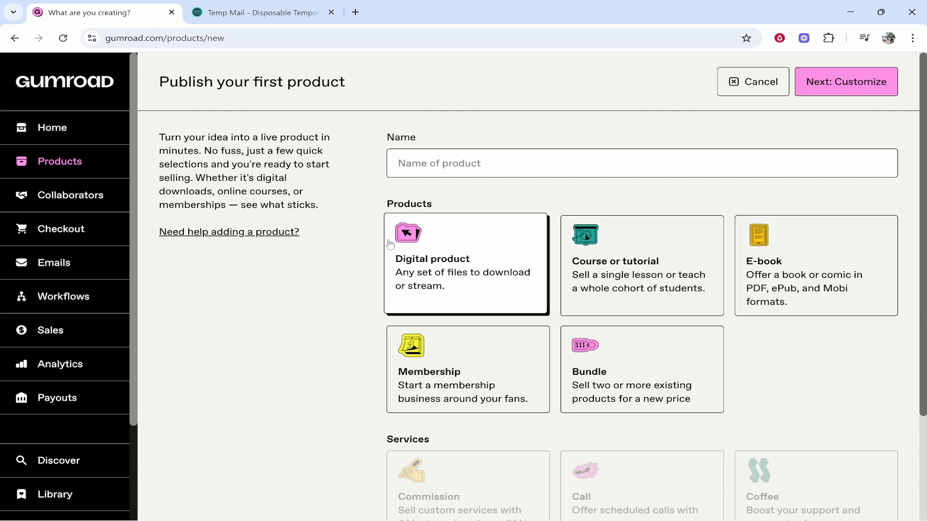
pyautogui.moveTo(430, 255)
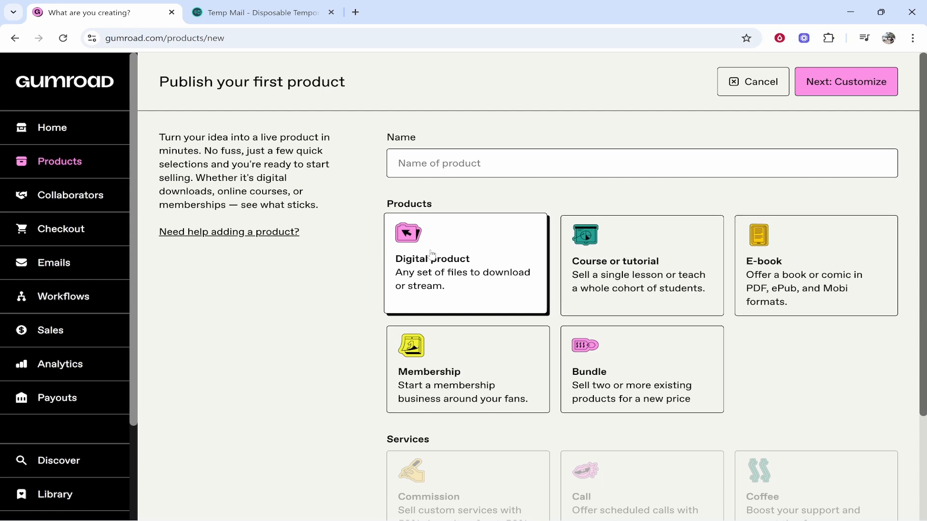
pyautogui.moveTo(805, 265)
pyautogui.write('S')
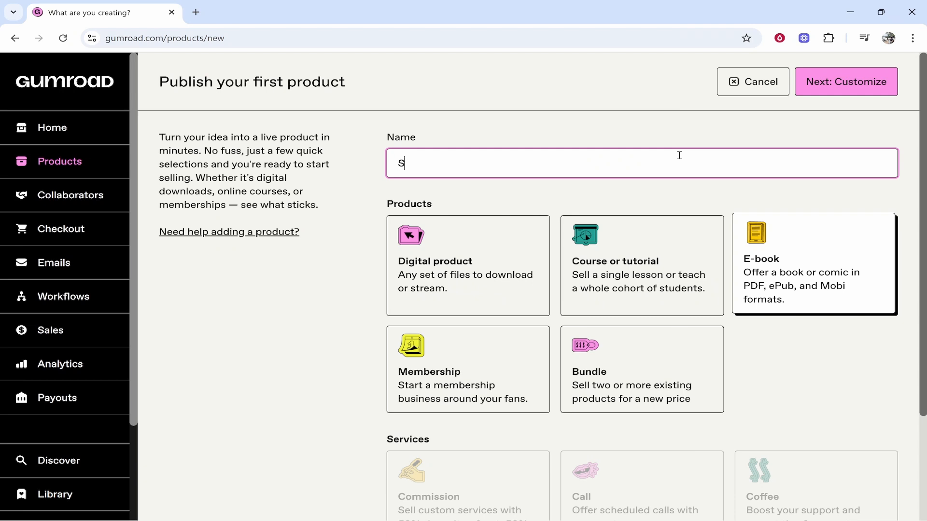
pyautogui.write('ocial Media Managment C')
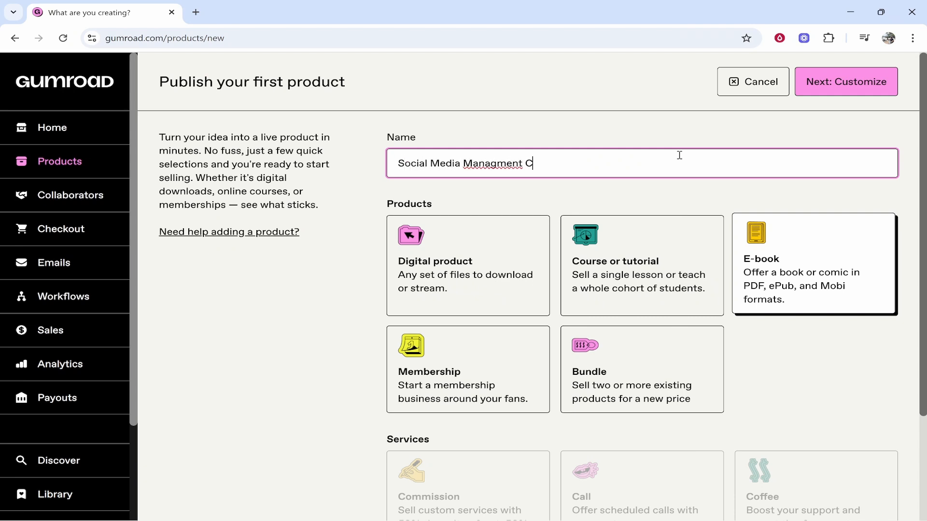
pyautogui.write('ontract Template')
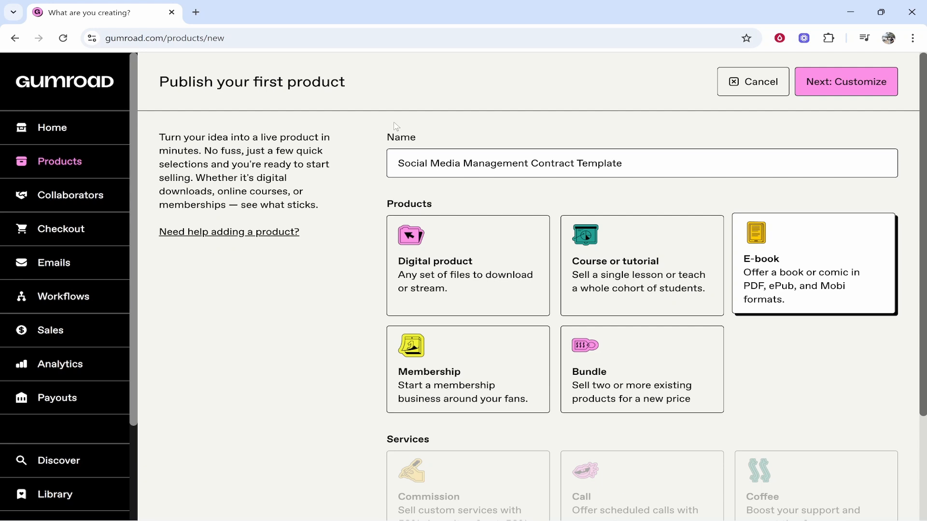
pyautogui.moveTo(621, 237)
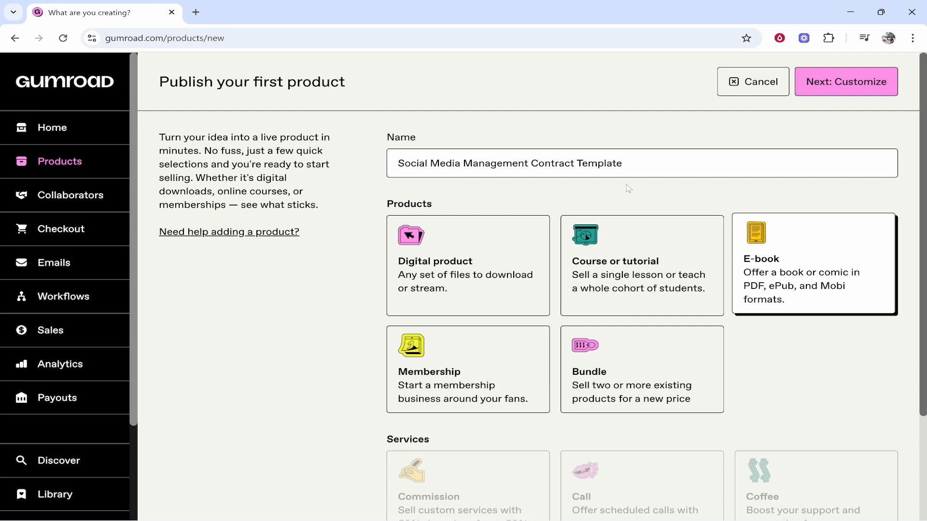
# - Set the product price to 100 and continue to customizing the new product
pyautogui.scroll(-3)
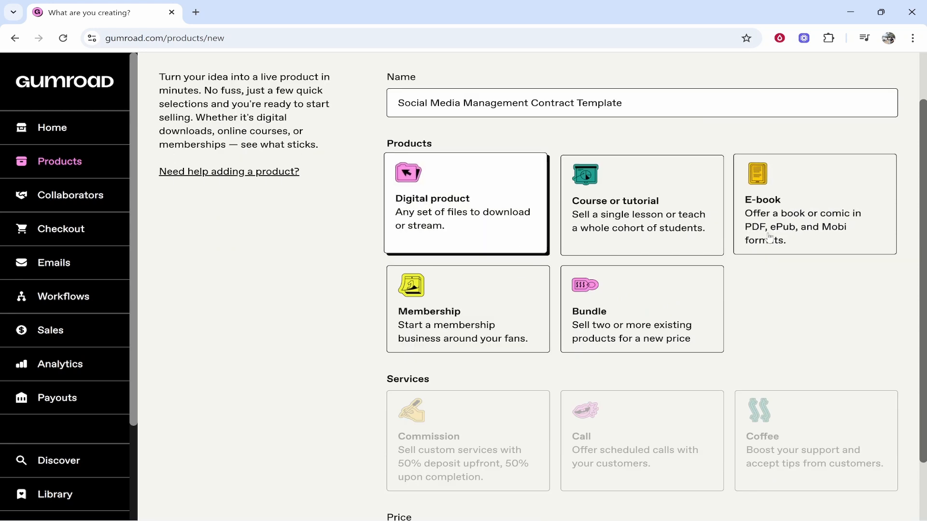
pyautogui.click(813, 204)
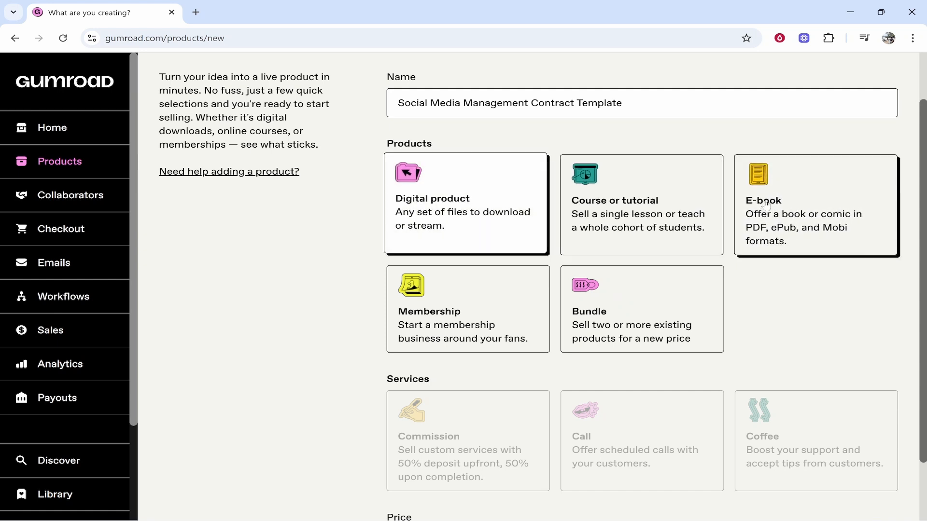
pyautogui.moveTo(479, 264)
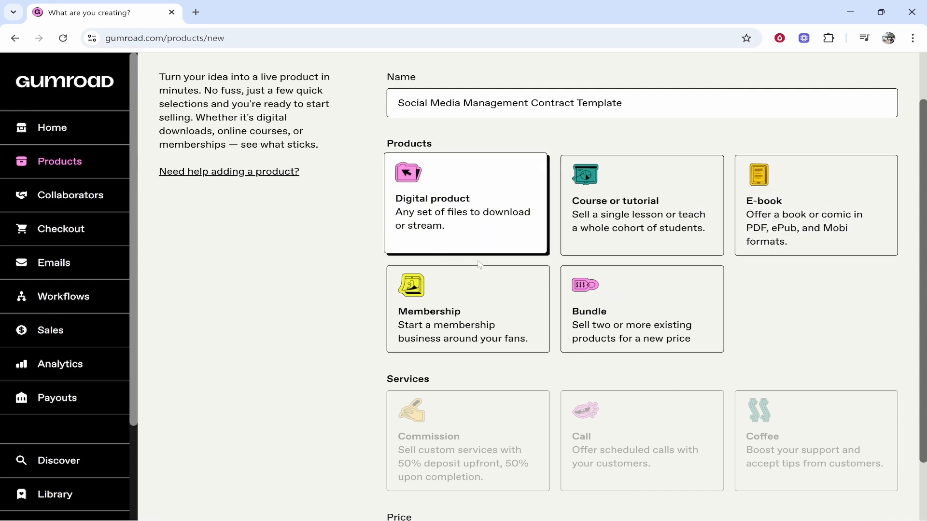
pyautogui.moveTo(369, 222)
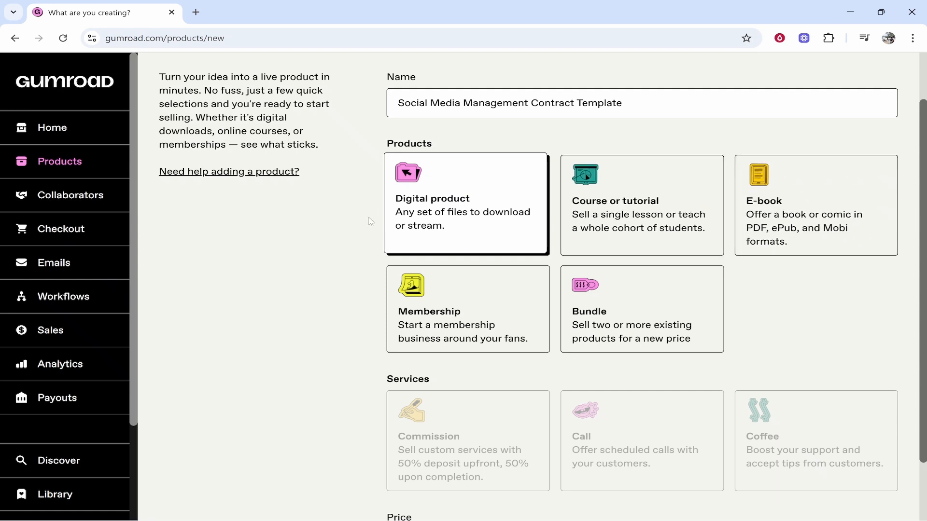
pyautogui.scroll(-3)
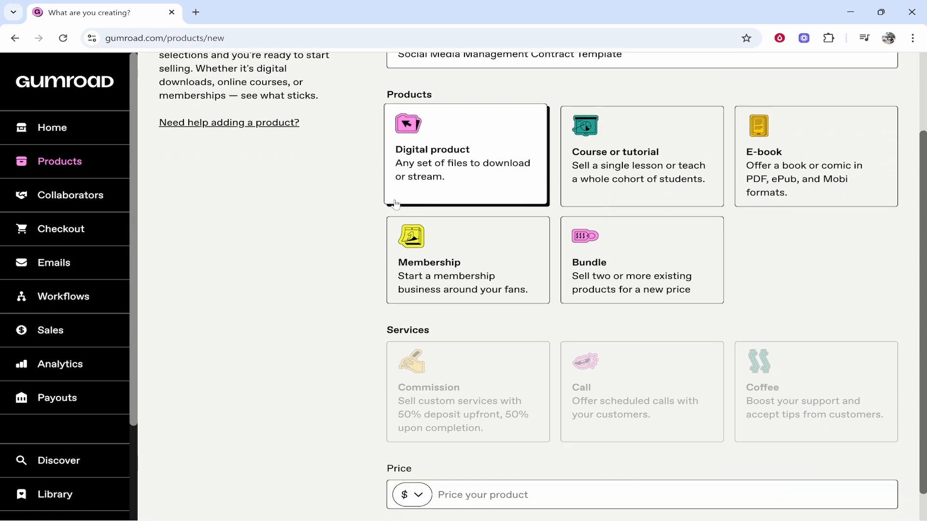
pyautogui.scroll(-3)
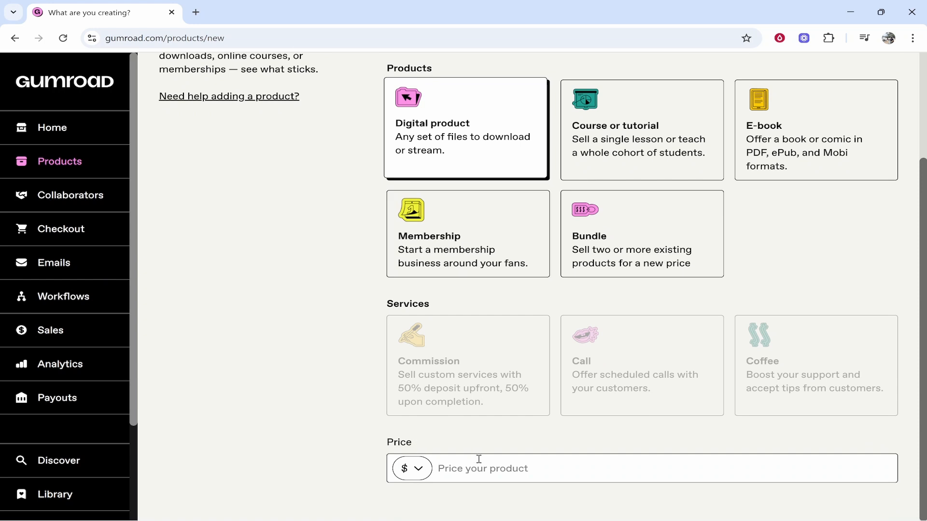
pyautogui.click(479, 468)
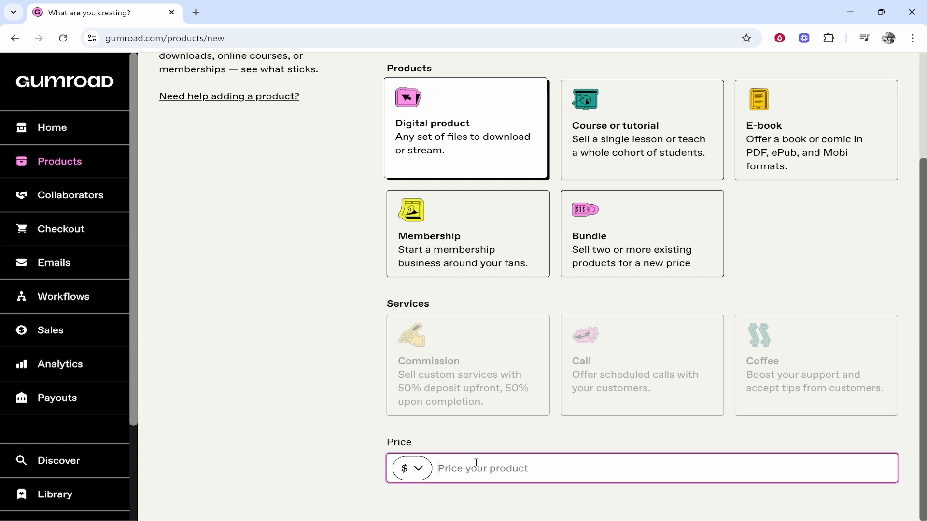
pyautogui.write('100')
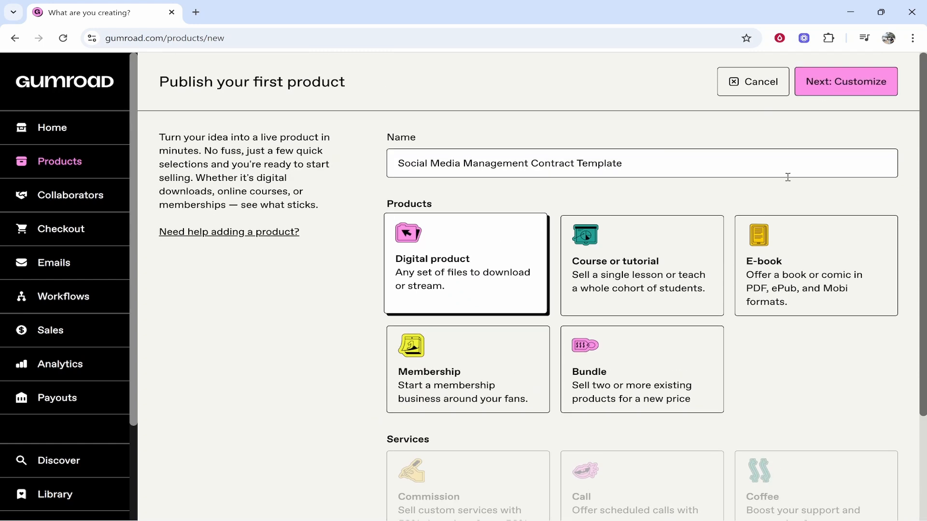
pyautogui.click(846, 81)
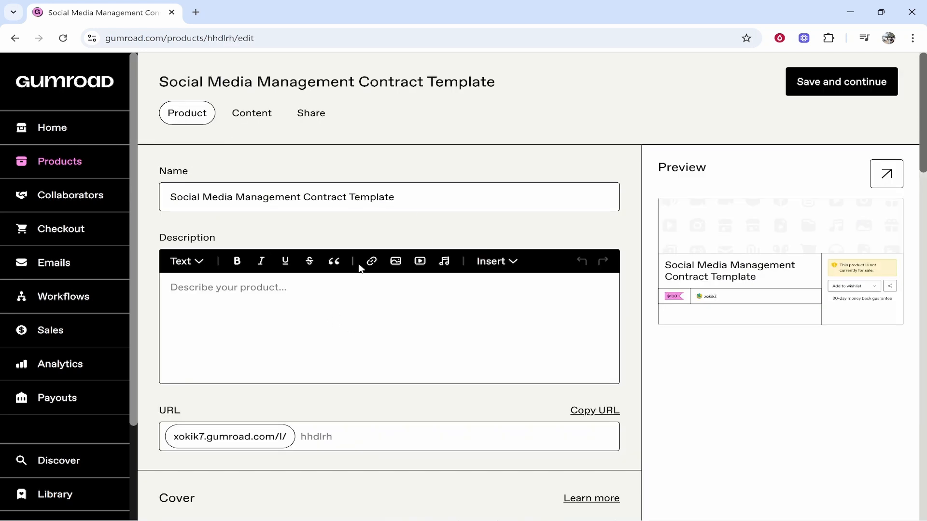
pyautogui.moveTo(246, 120)
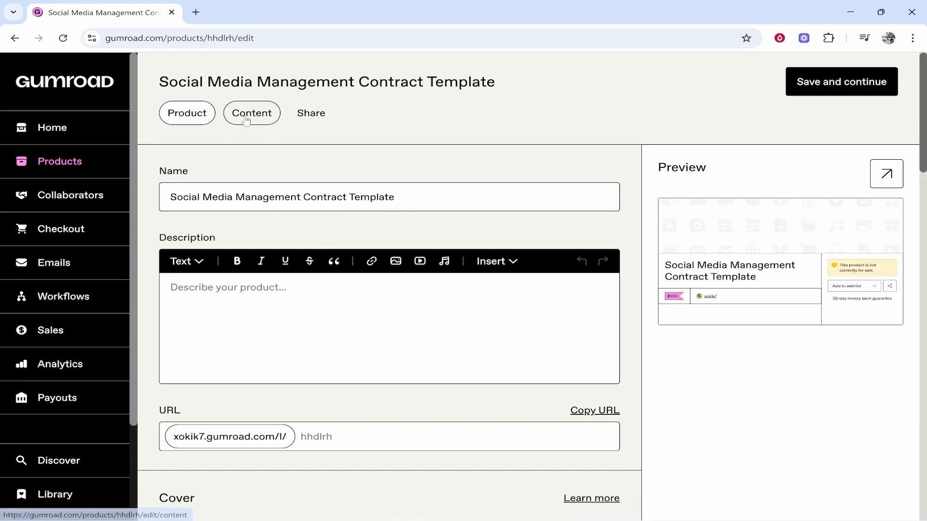
# - Upload the Social Media Contract PDF from the computer as the product's content
pyautogui.click(251, 113)
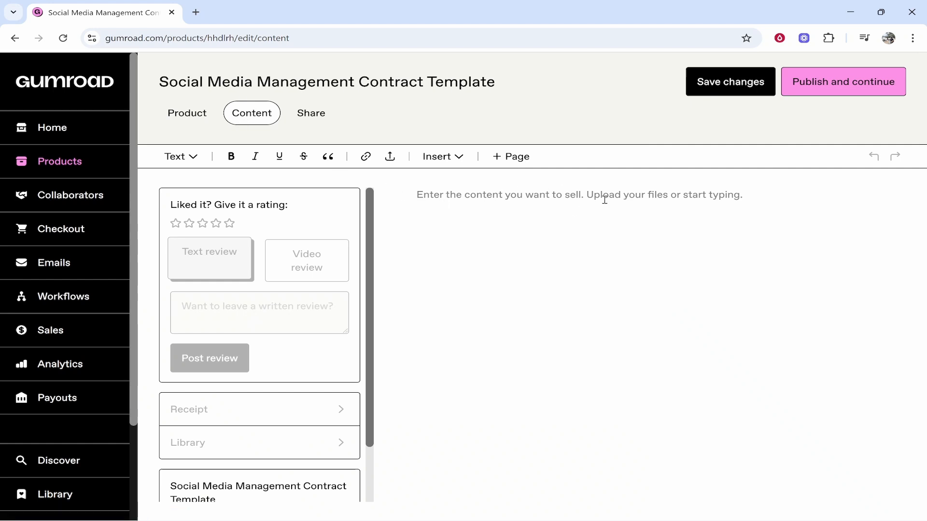
pyautogui.moveTo(845, 311)
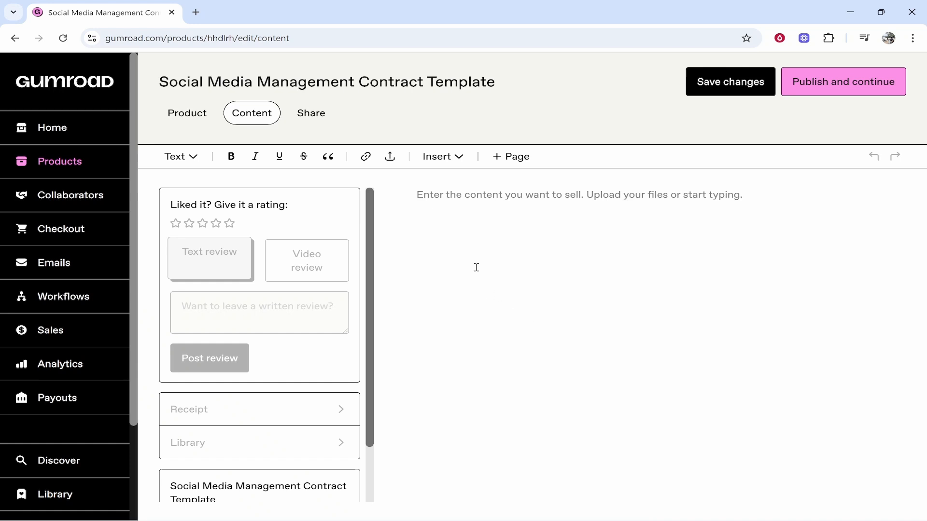
pyautogui.moveTo(390, 156)
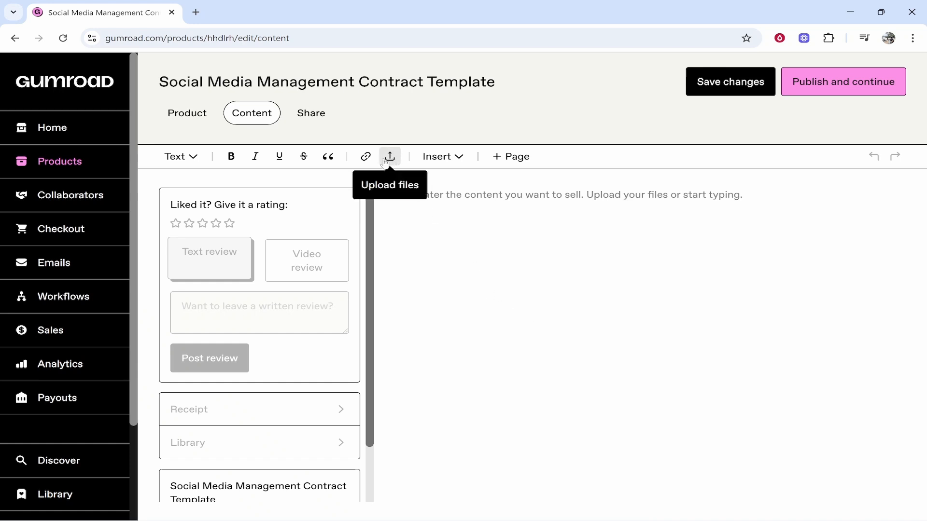
pyautogui.click(390, 156)
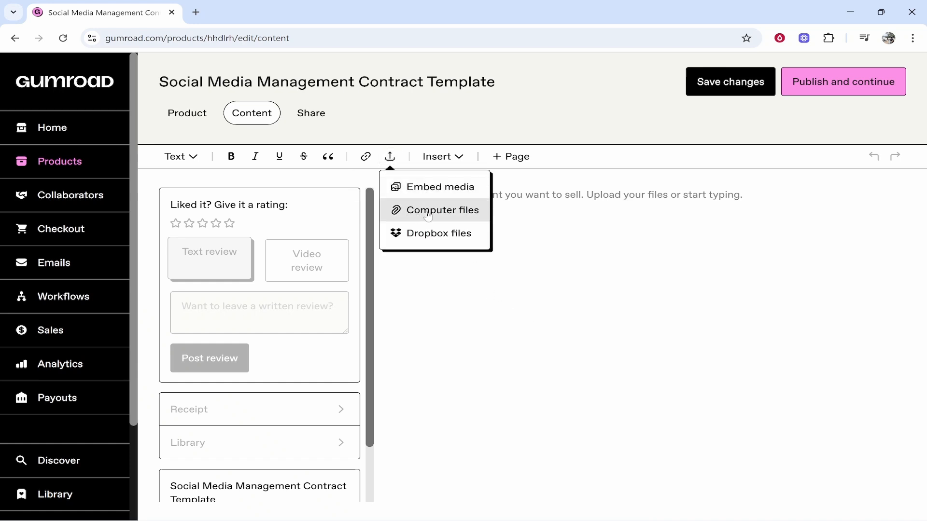
pyautogui.click(443, 210)
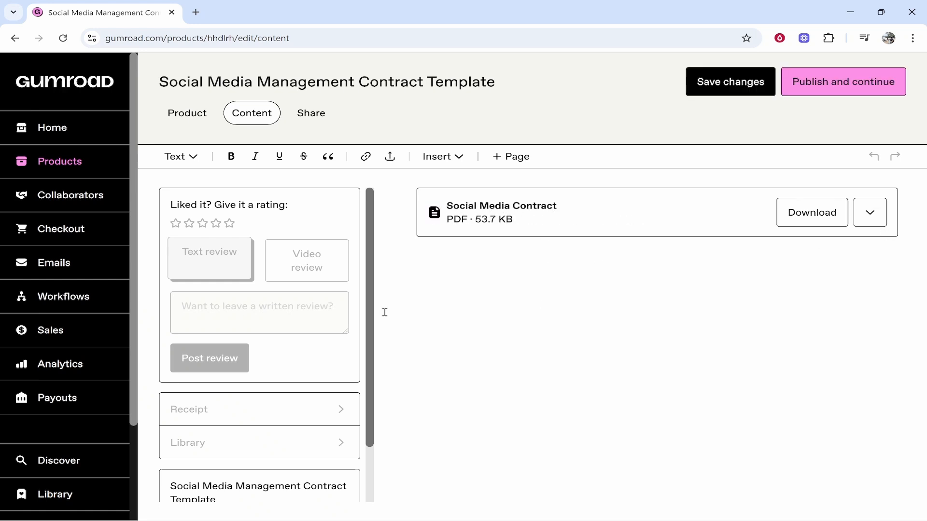
pyautogui.scroll(-3)
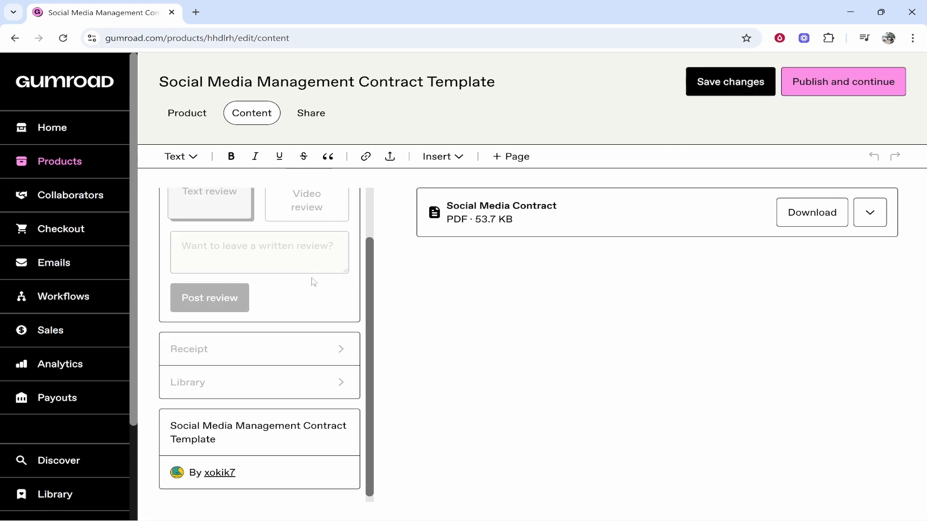
pyautogui.moveTo(568, 324)
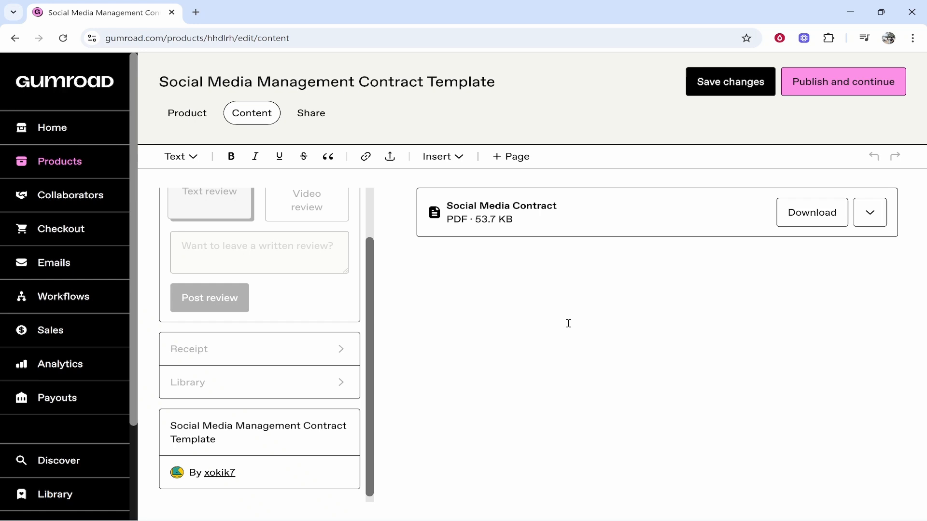
pyautogui.moveTo(481, 358)
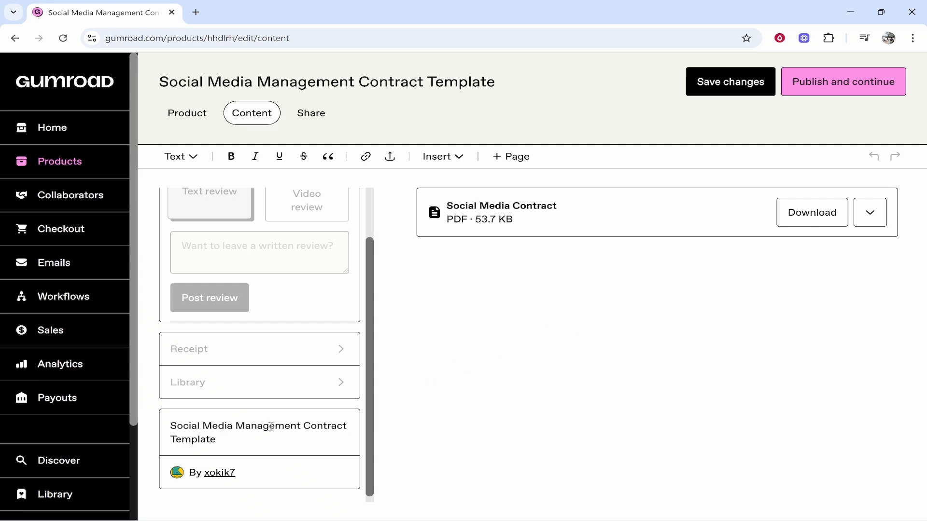
pyautogui.moveTo(714, 124)
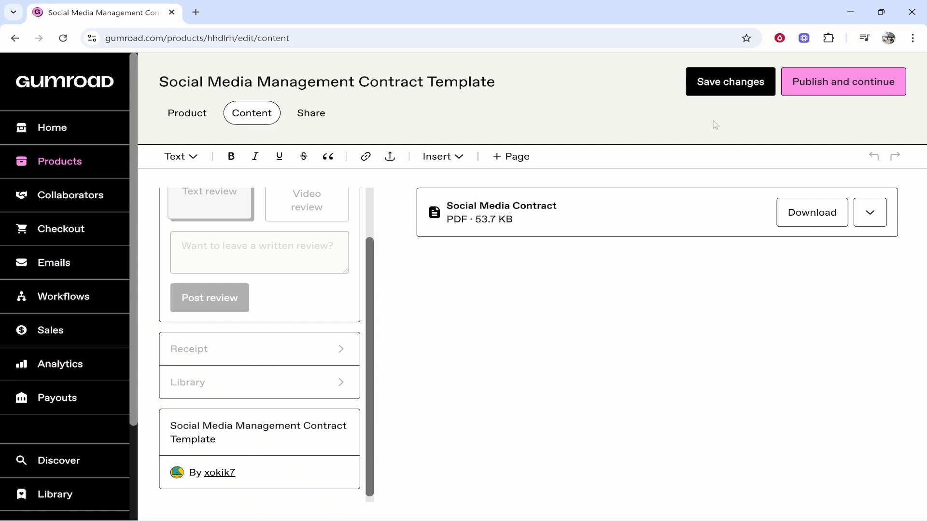
# - Save the uploaded content, return to the Description editor and switch to the ChatGPT overview
pyautogui.click(730, 81)
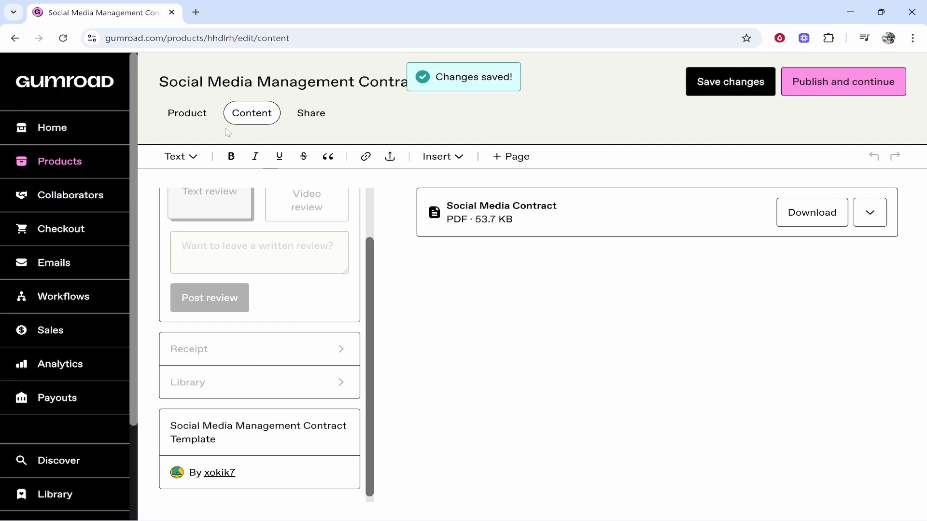
pyautogui.click(187, 113)
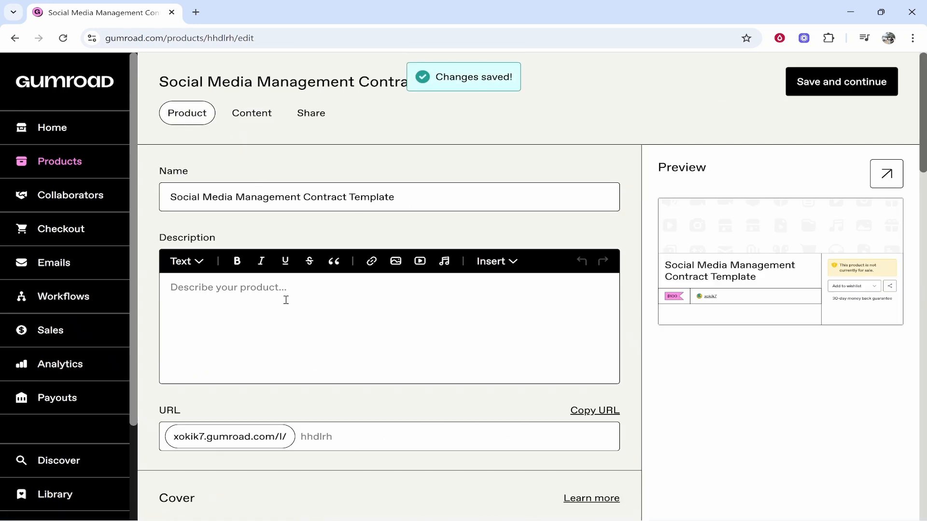
pyautogui.click(285, 301)
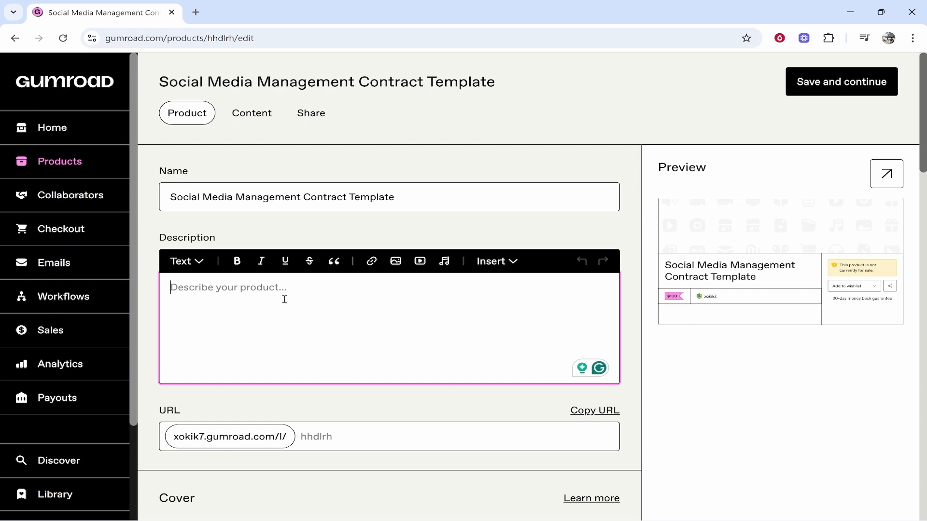
pyautogui.moveTo(266, 334)
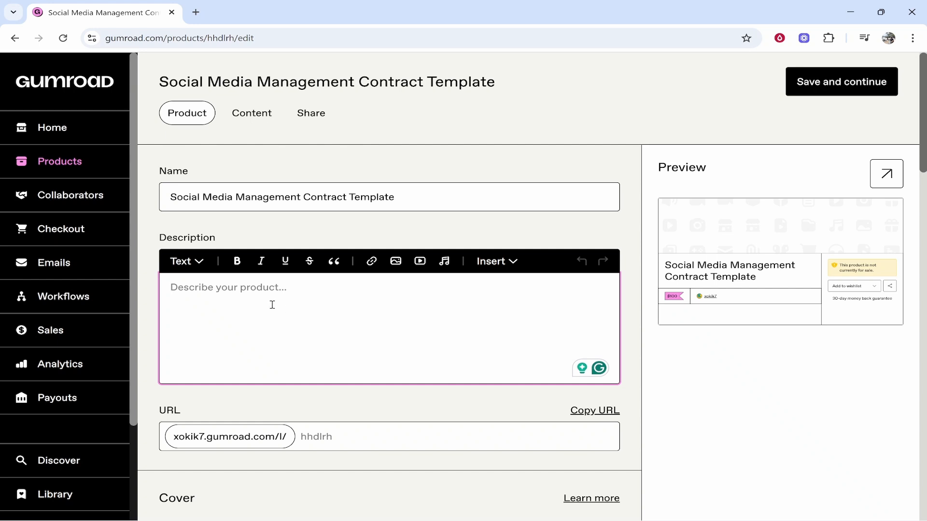
pyautogui.moveTo(308, 292)
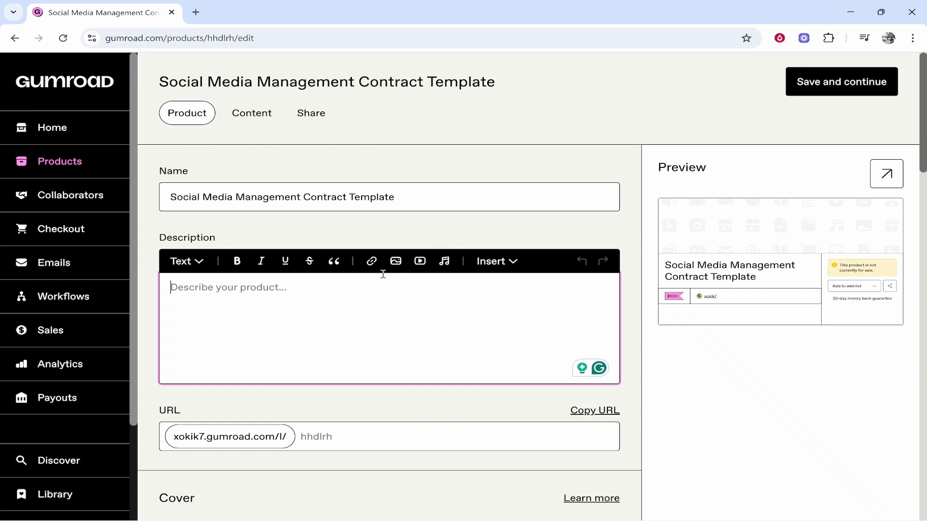
pyautogui.moveTo(395, 261)
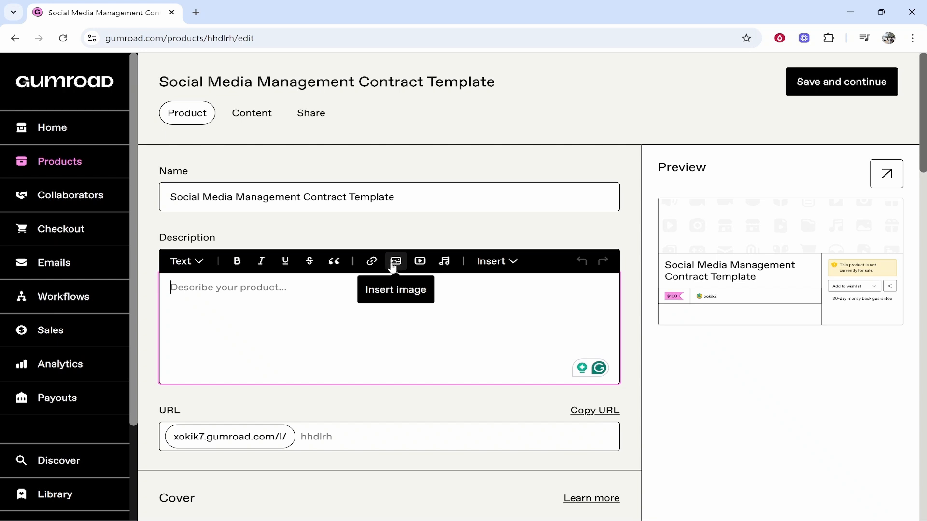
pyautogui.moveTo(419, 261)
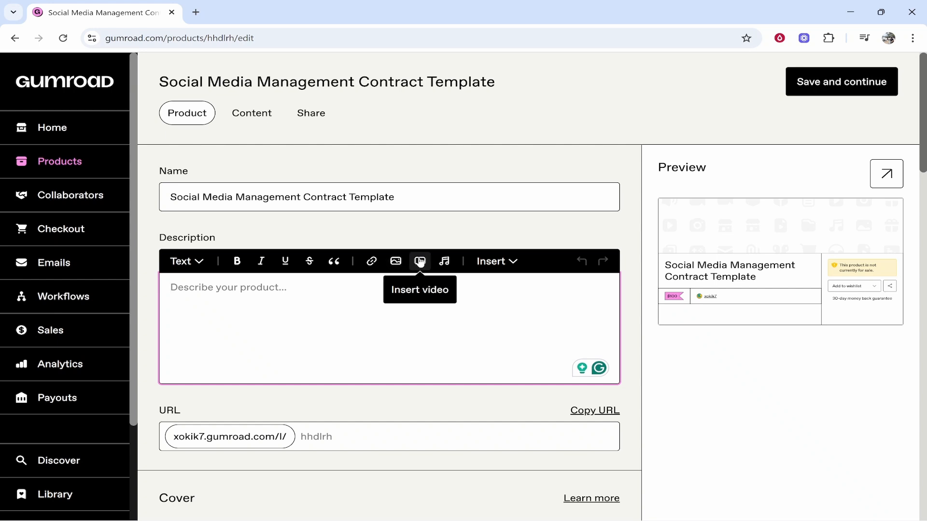
pyautogui.click(244, 12)
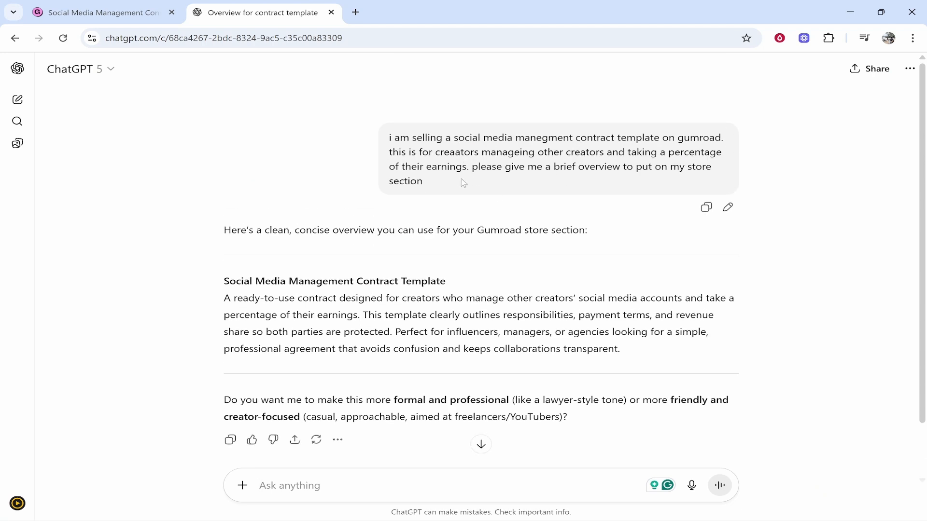
# - Send ChatGPT a 'make it' follow-up asking for a reworked store overview
pyautogui.scroll(-3)
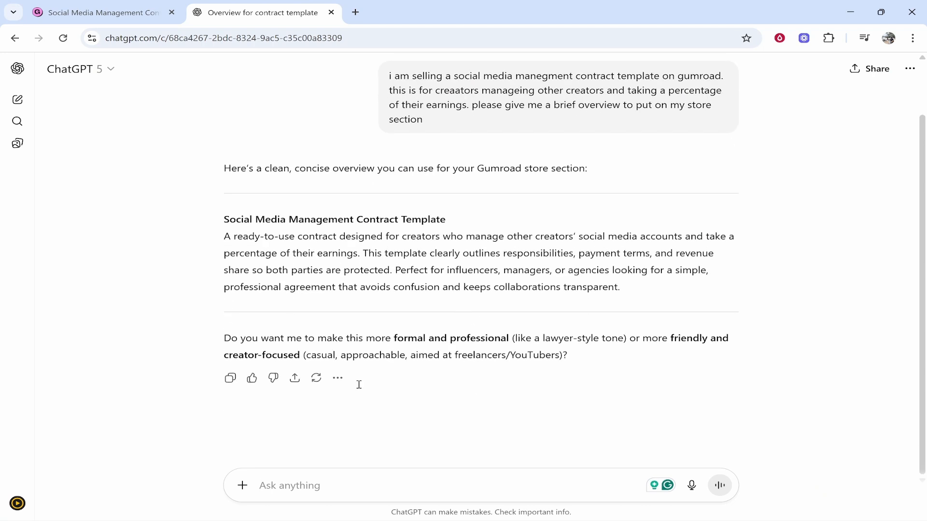
pyautogui.click(289, 486)
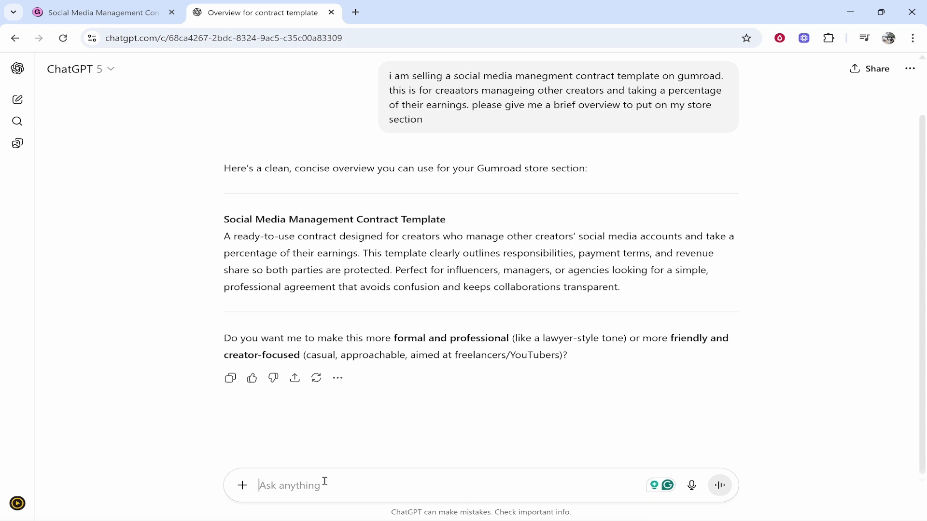
pyautogui.write('make it')
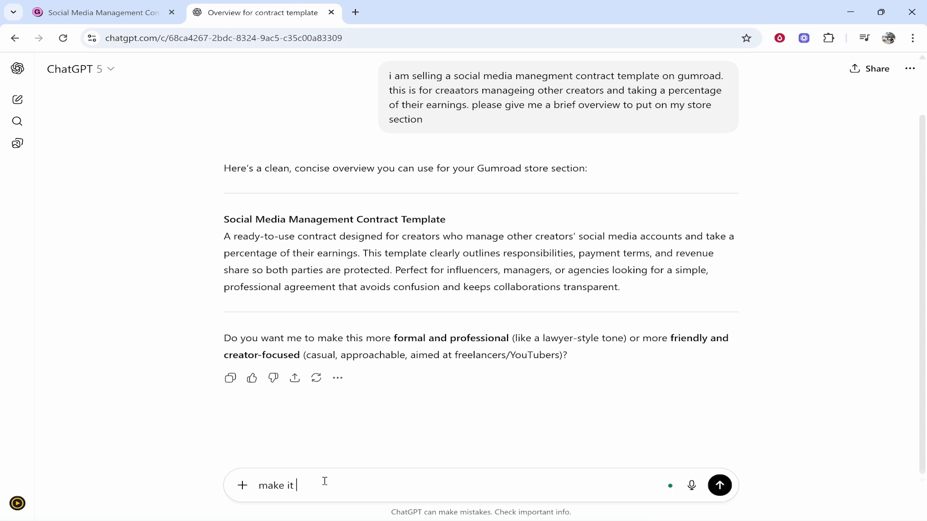
pyautogui.click(720, 486)
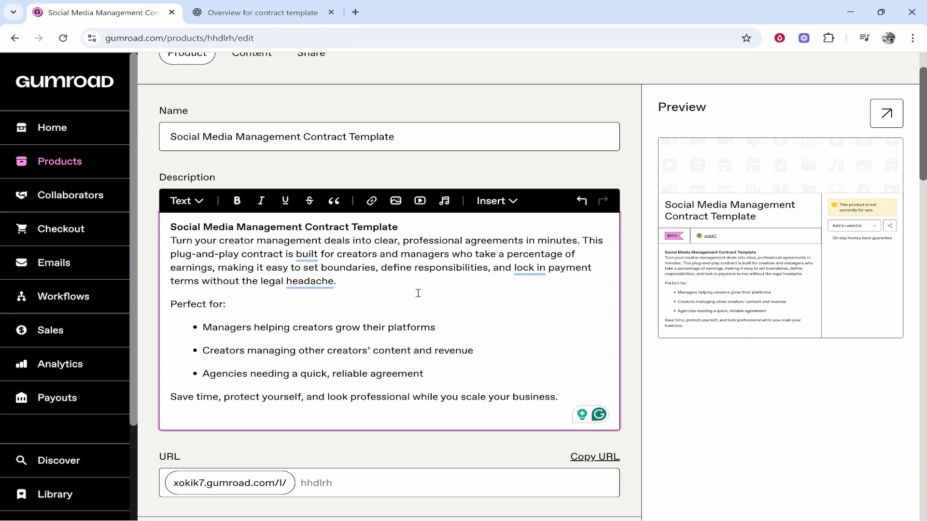
pyautogui.moveTo(276, 316)
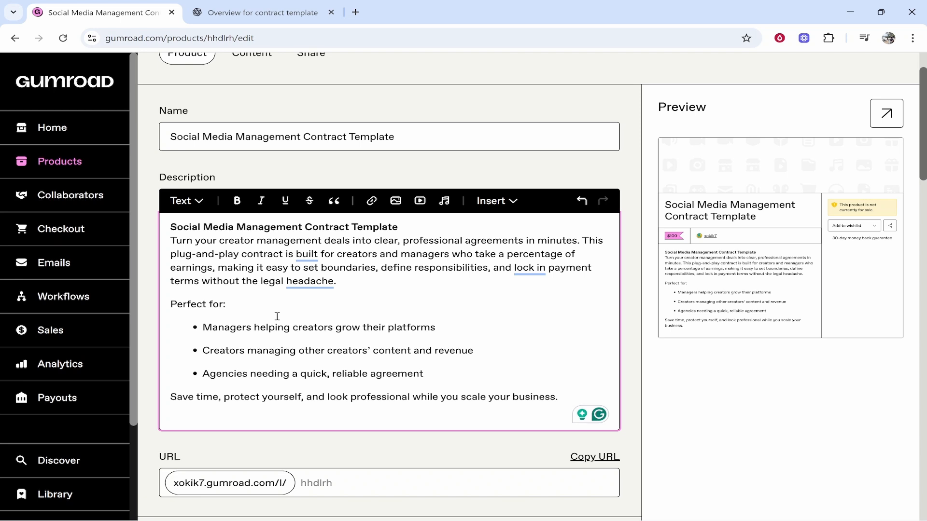
# - Start entering 'socialme' as the product's URL slug below the pasted description
pyautogui.scroll(-3)
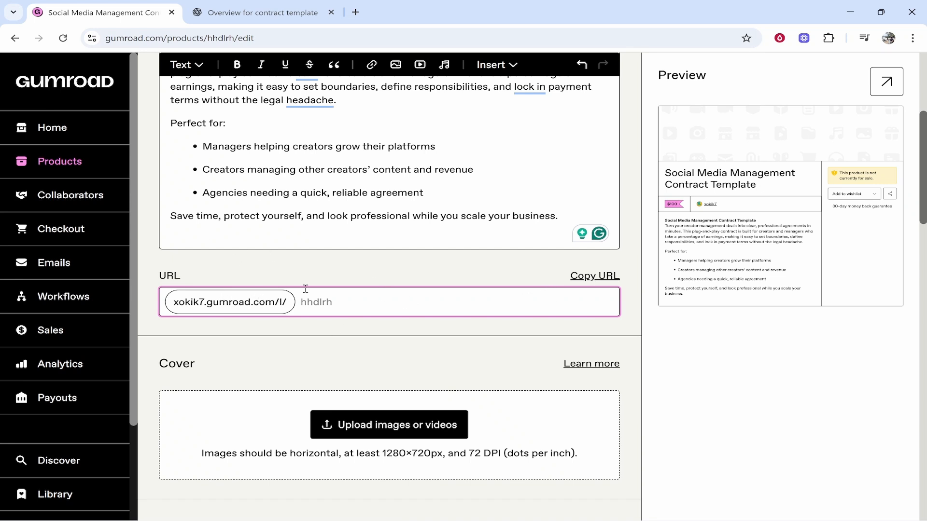
pyautogui.moveTo(376, 302)
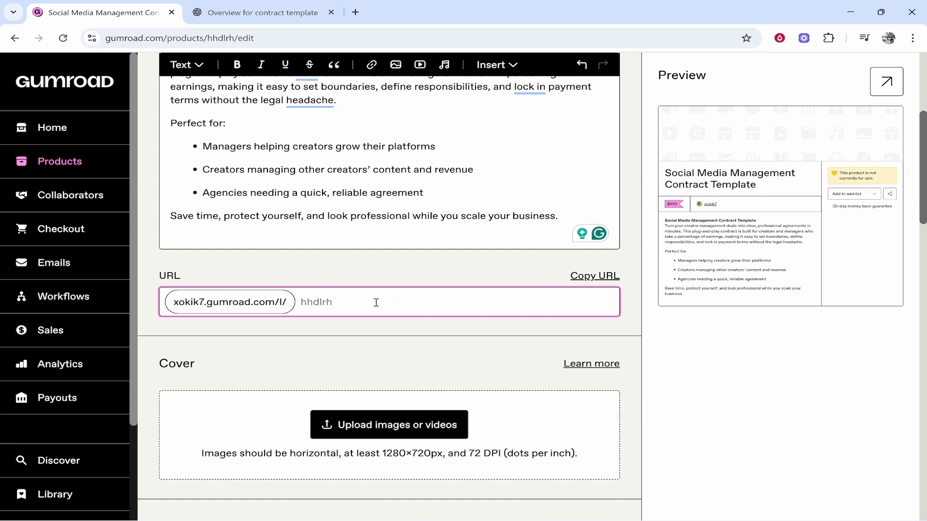
pyautogui.write('socialmediatemplate')
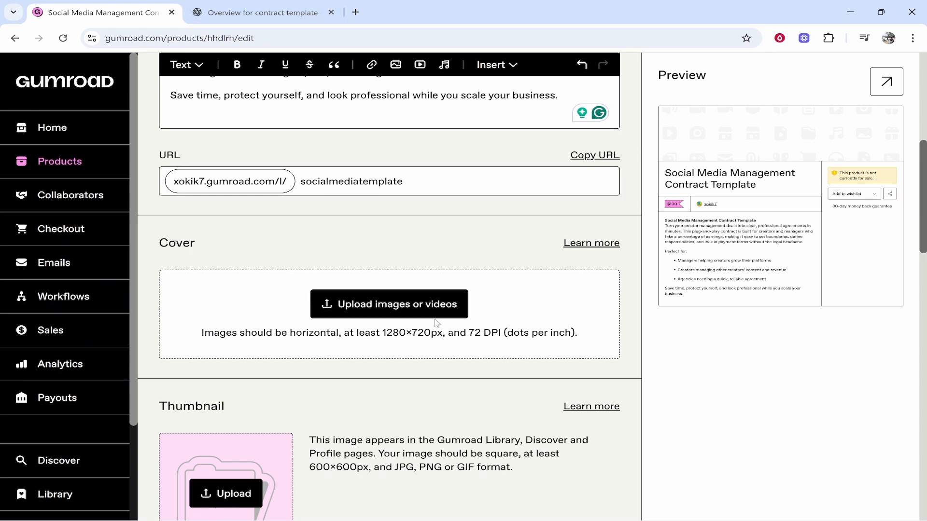
pyautogui.moveTo(350, 326)
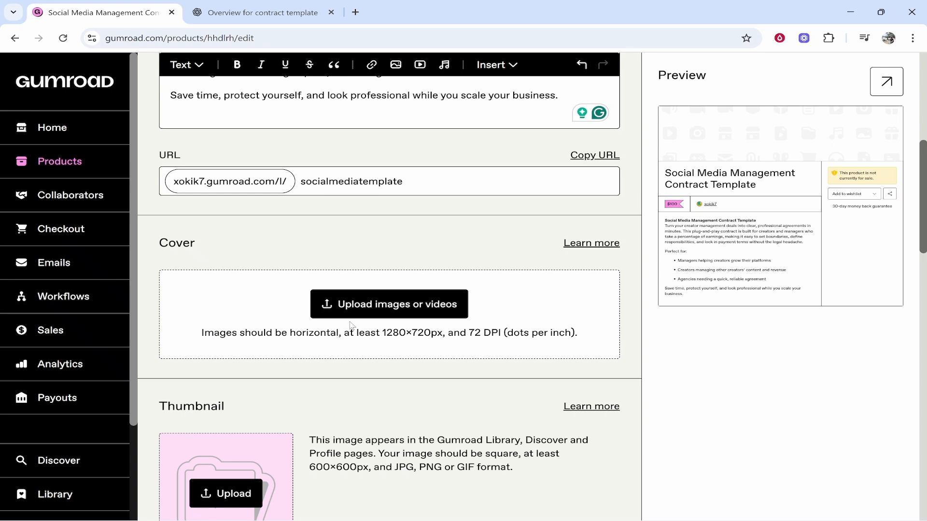
pyautogui.moveTo(448, 377)
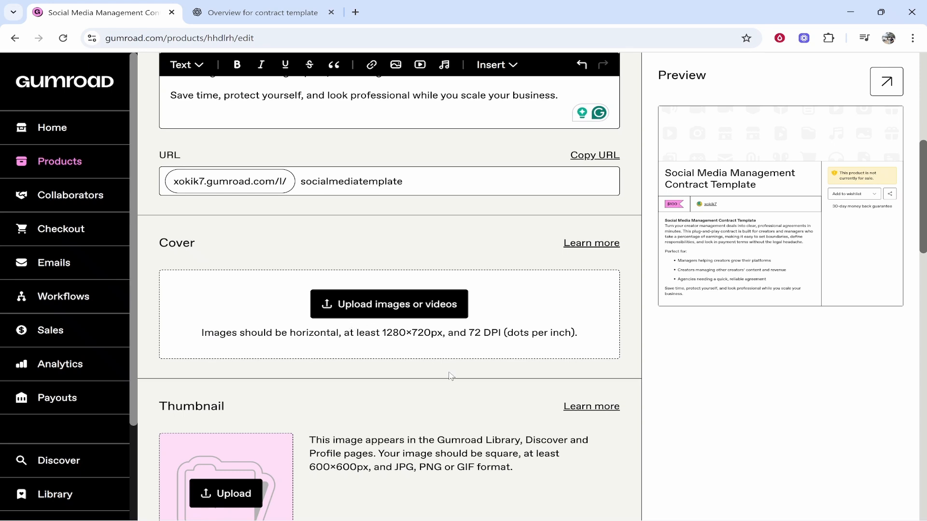
# - Select the required cover width 1280 in the Cover size note
pyautogui.doubleClick(395, 332)
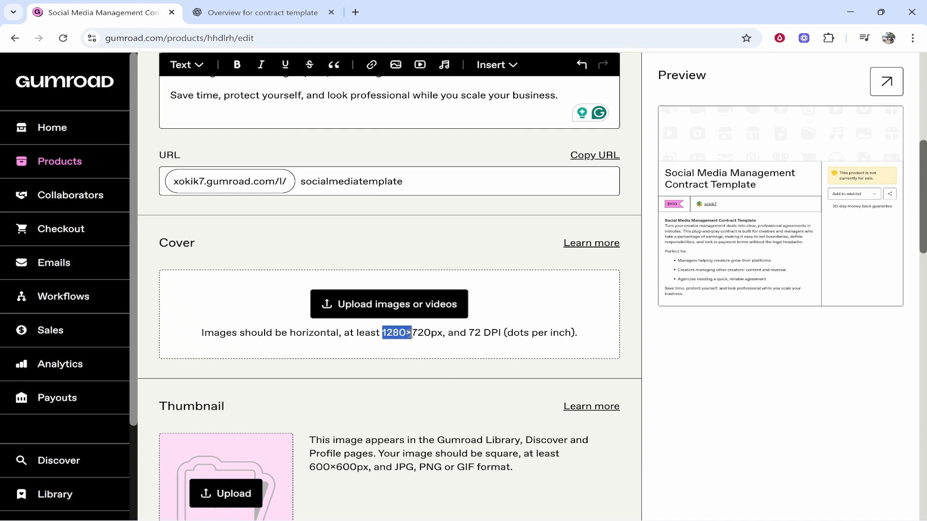
# - Download the generated 'Social Media Contract' PNG cover from the ChatGPT conversation and return to Gumroad
pyautogui.click(262, 13)
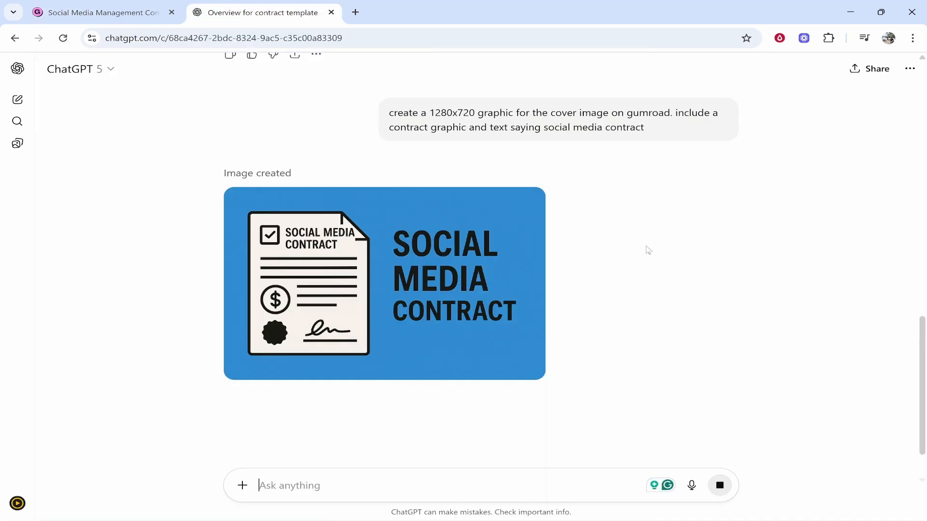
pyautogui.moveTo(383, 314)
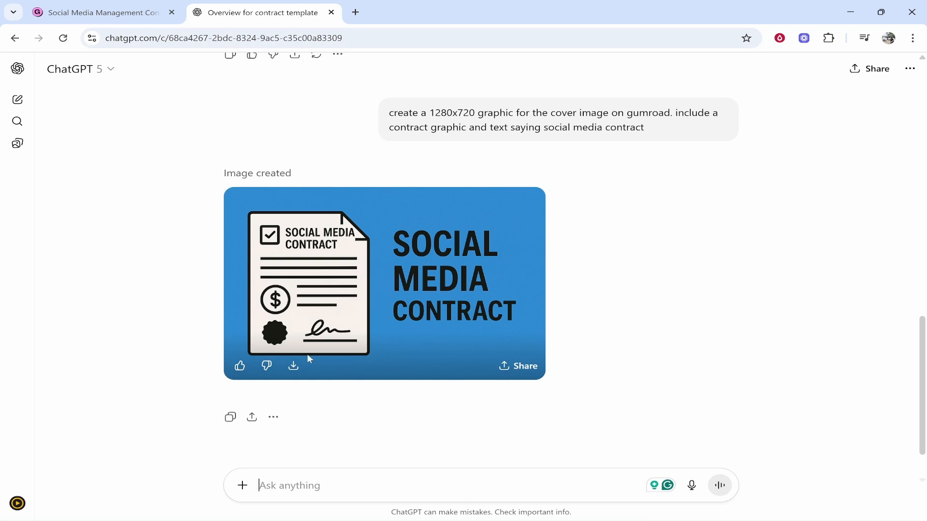
pyautogui.click(292, 366)
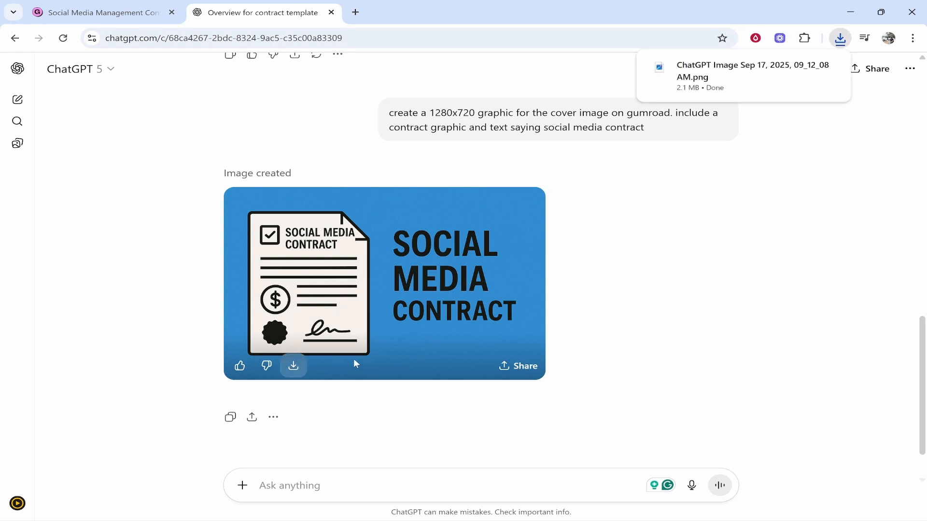
pyautogui.moveTo(556, 260)
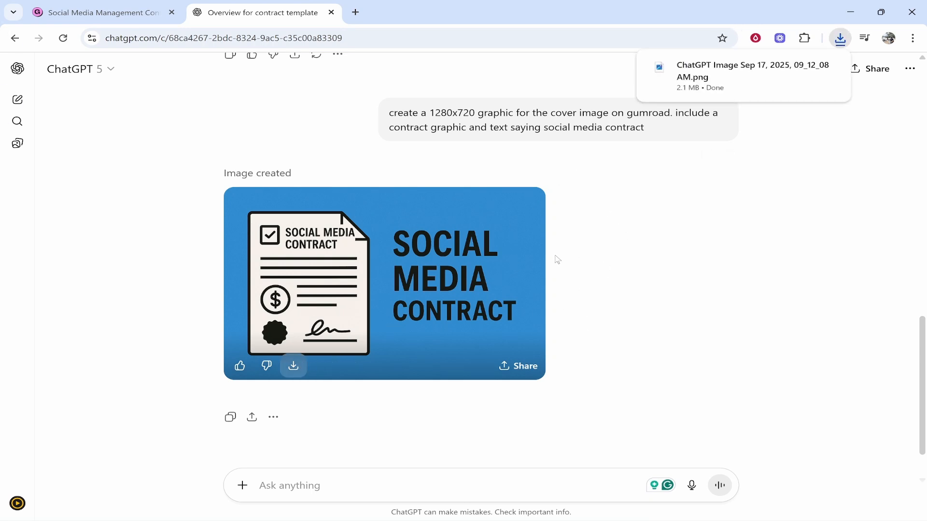
pyautogui.click(96, 14)
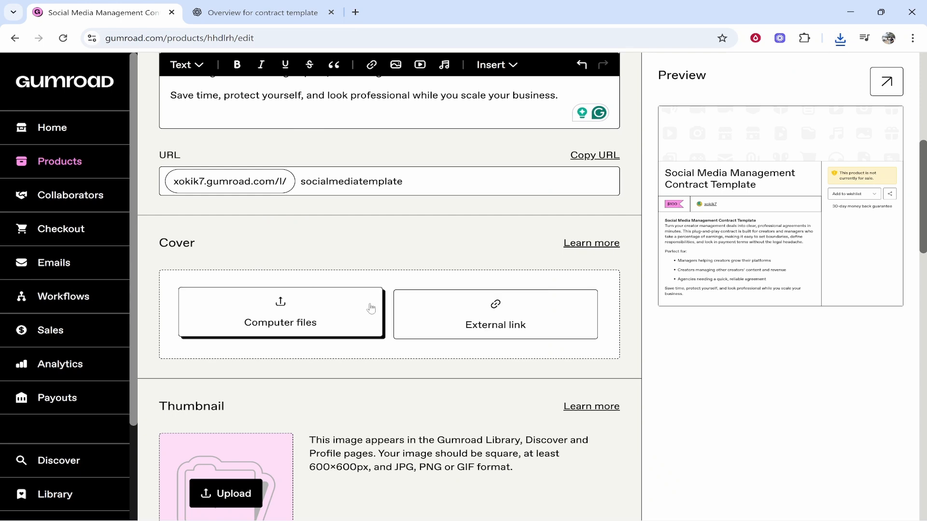
# - Upload the downloaded ChatGPT graphic from computer files as the product's cover image
pyautogui.click(280, 313)
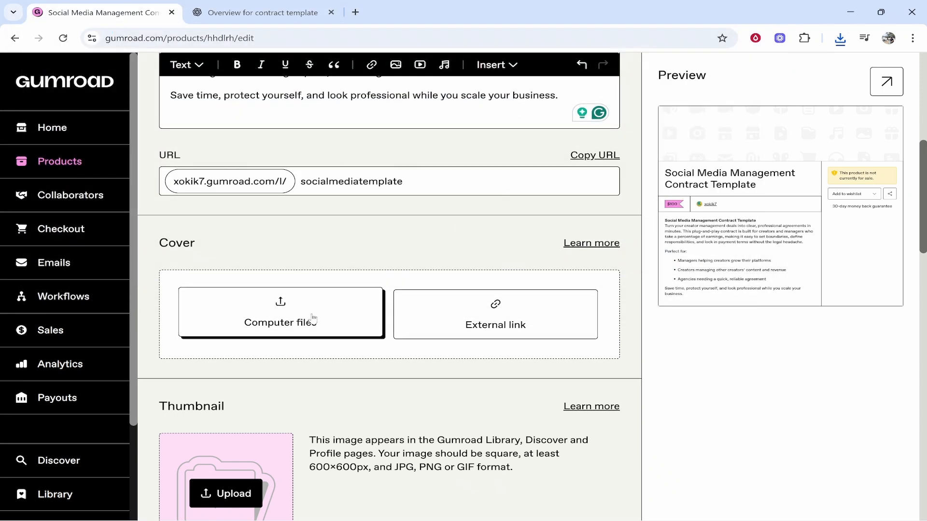
pyautogui.click(280, 323)
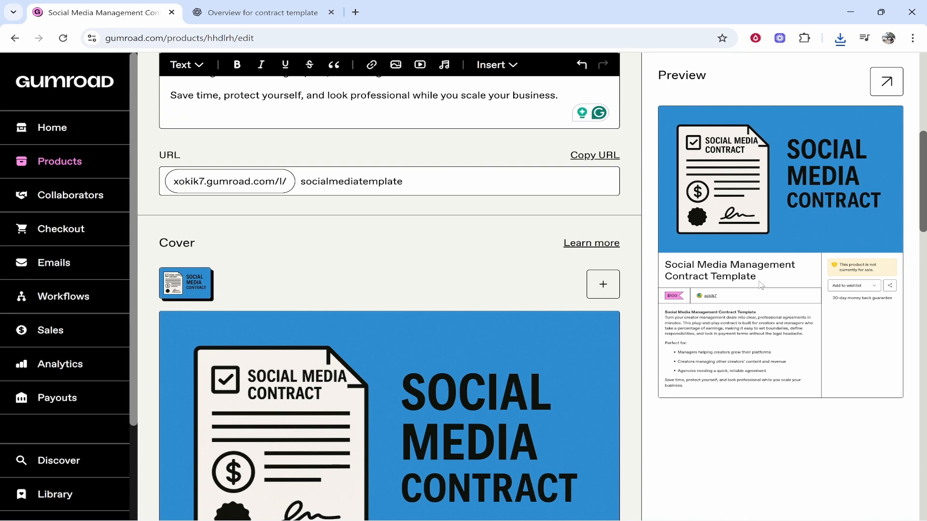
pyautogui.moveTo(799, 148)
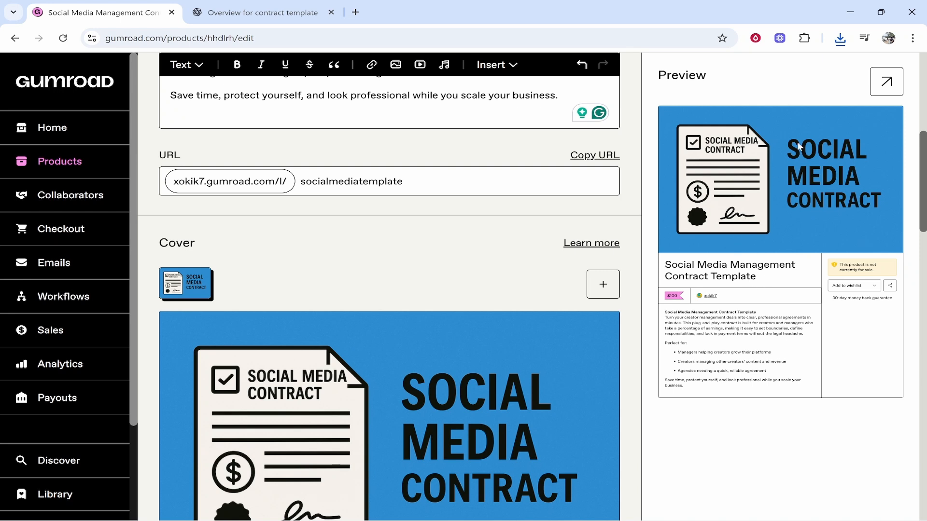
pyautogui.moveTo(748, 187)
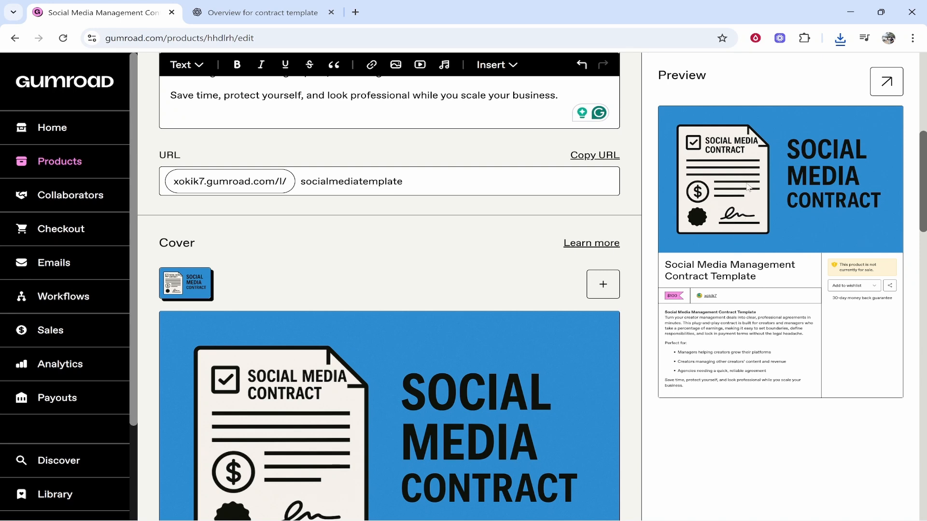
pyautogui.moveTo(712, 299)
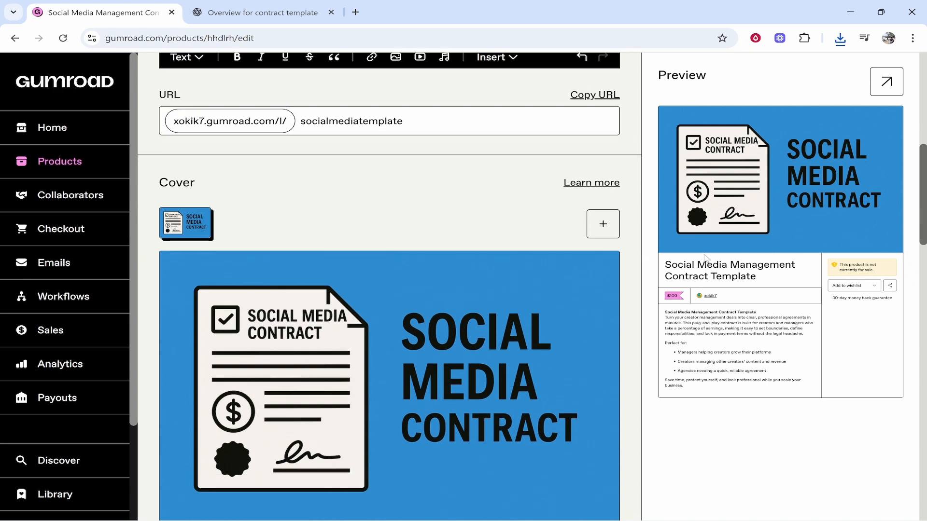
pyautogui.moveTo(719, 269)
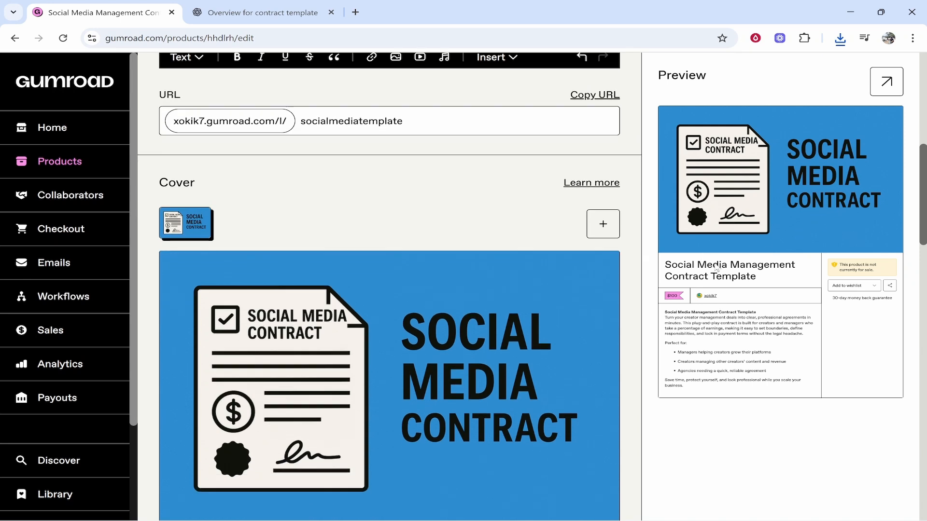
pyautogui.scroll(-3)
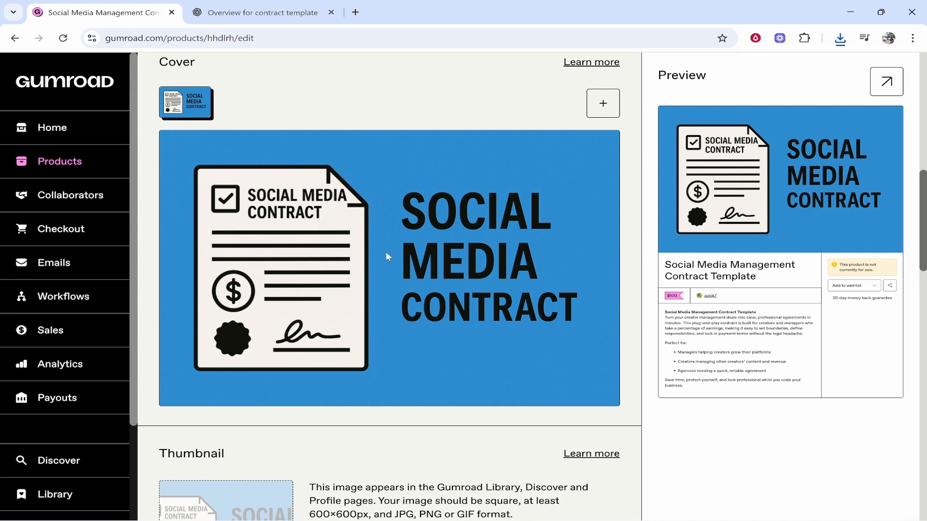
# - Set the call to action to 'Buy this' and add the summary 'A social media contract that will help you sign creators and make money.'
pyautogui.scroll(-3)
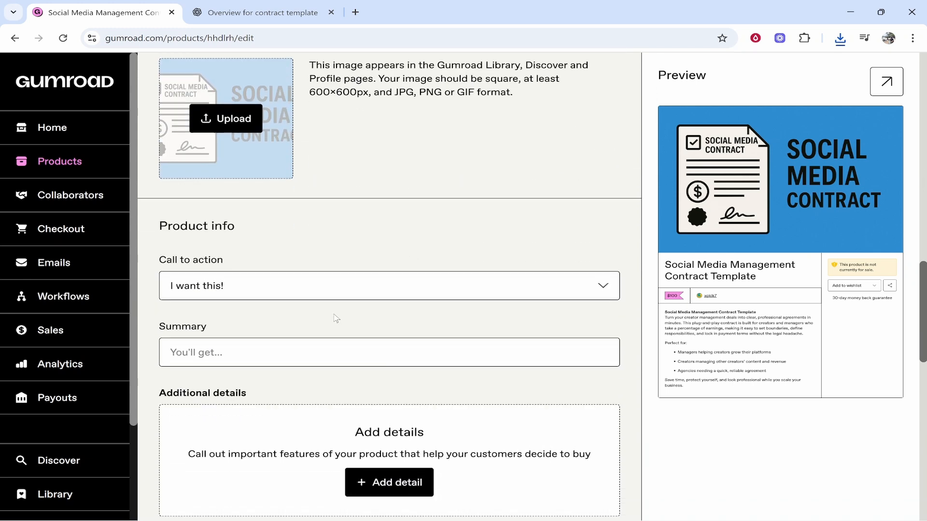
pyautogui.click(388, 285)
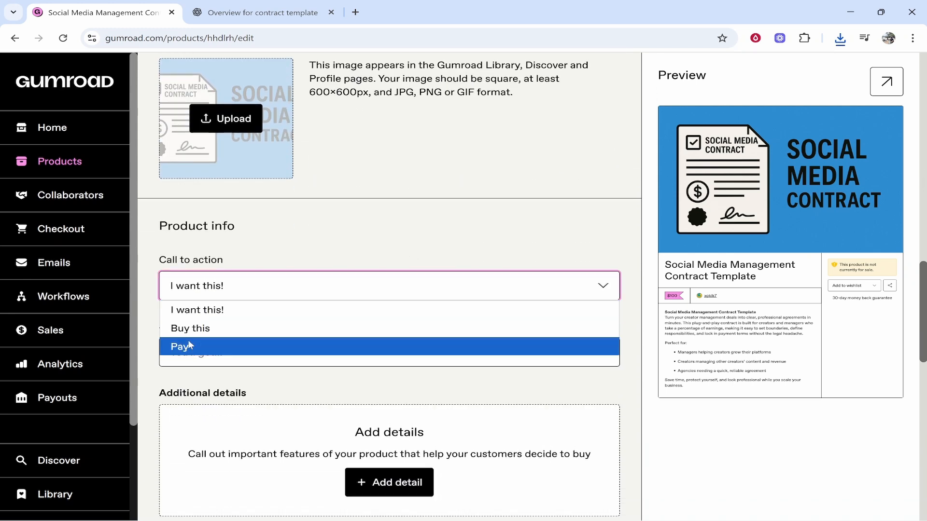
pyautogui.click(190, 328)
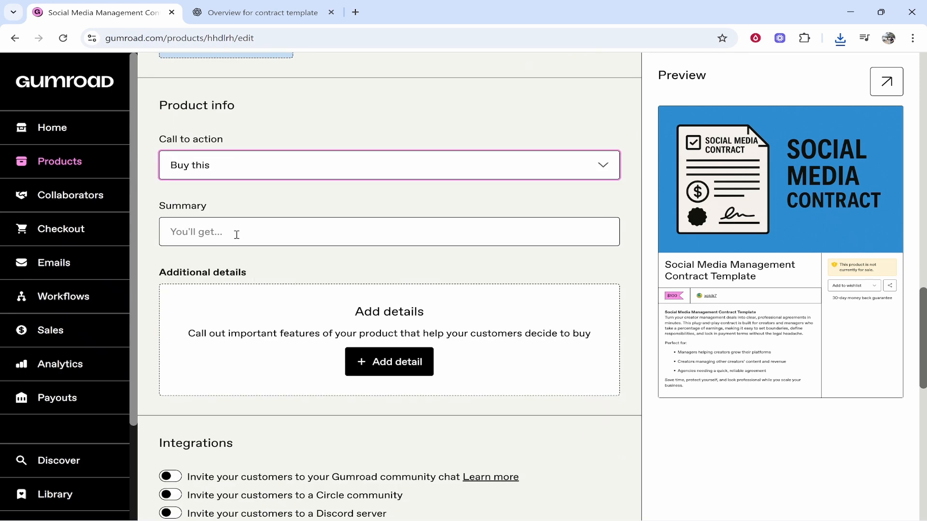
pyautogui.click(274, 232)
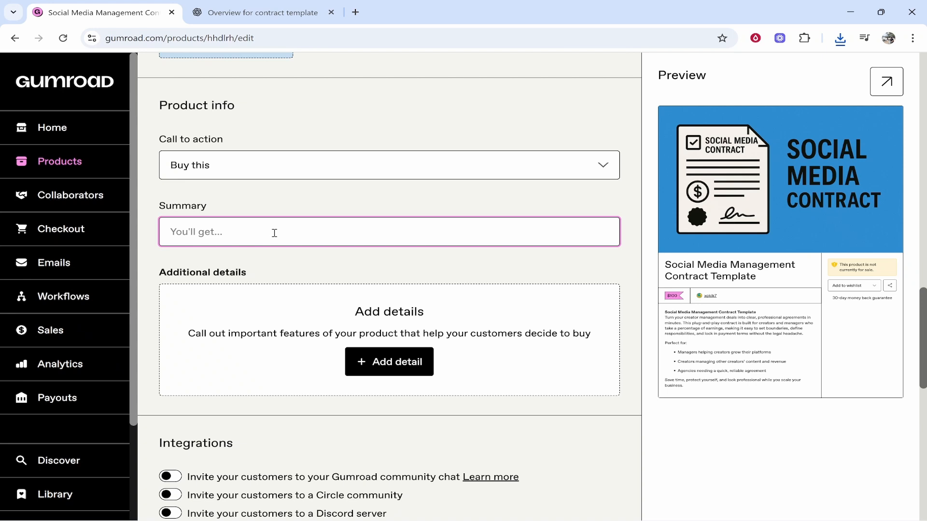
pyautogui.write('A social media contract that will help you sign creators and make money.')
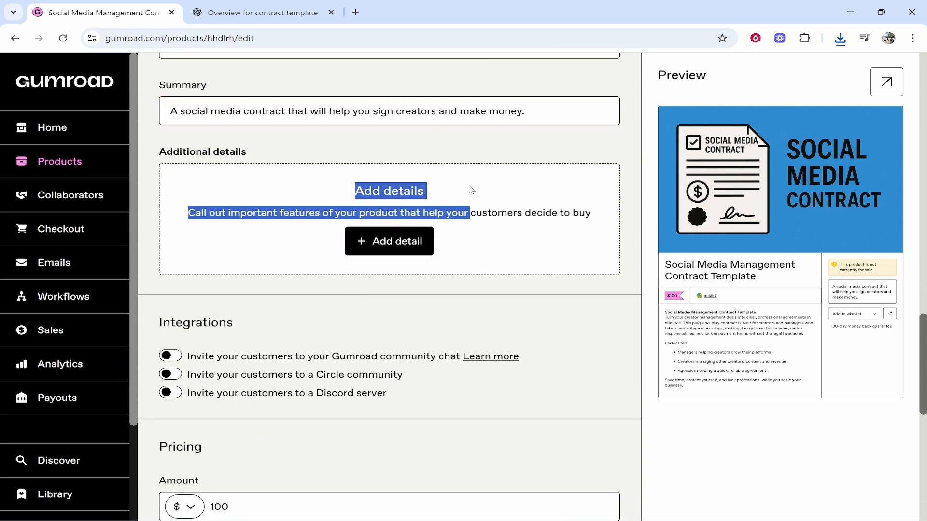
# - Add an additional detail row, remove it empty, and review the pricing and settings sections
pyautogui.click(389, 241)
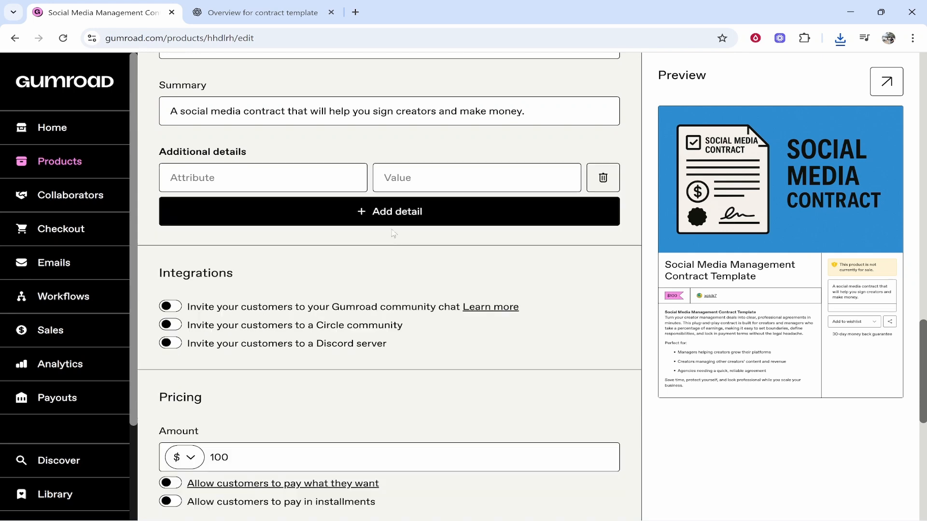
pyautogui.click(477, 178)
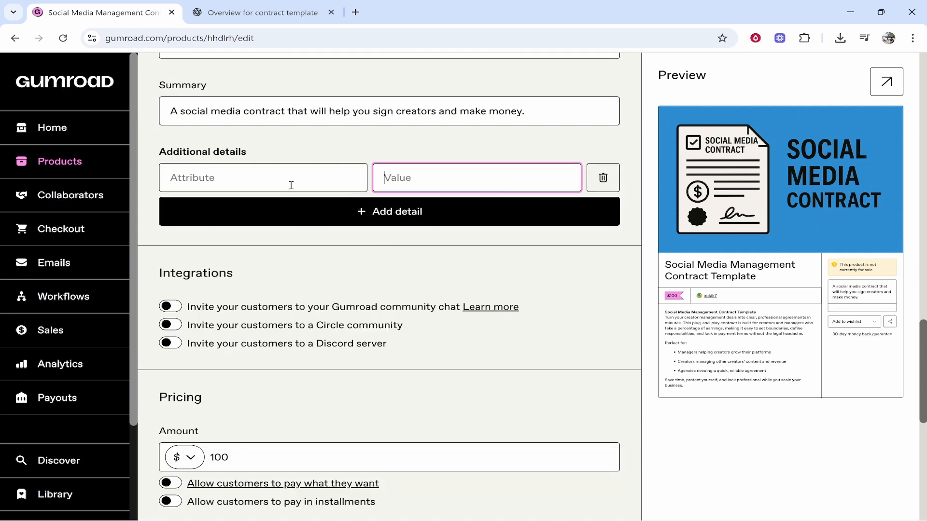
pyautogui.click(262, 178)
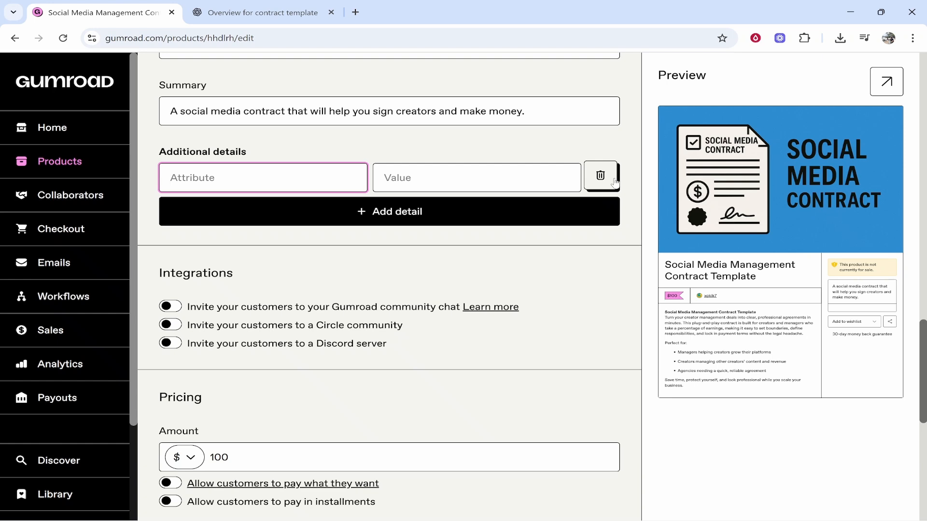
pyautogui.click(601, 176)
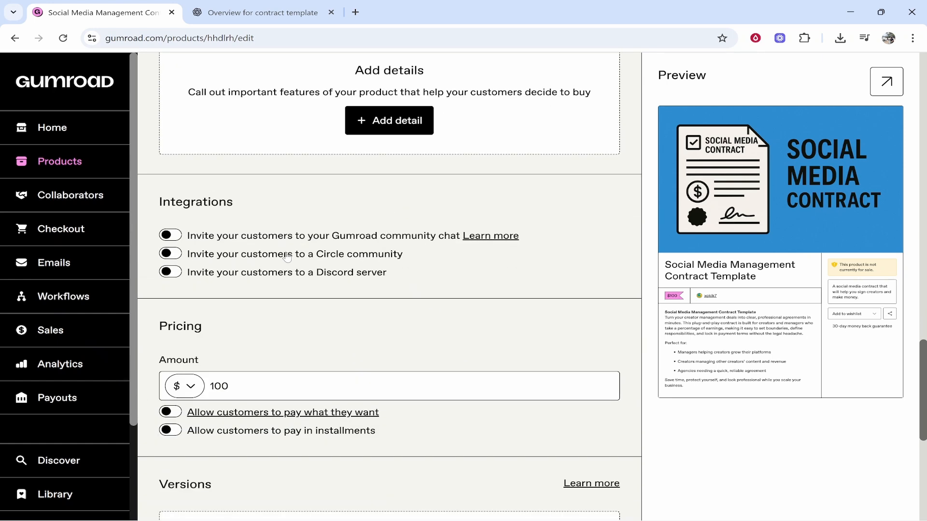
pyautogui.scroll(-3)
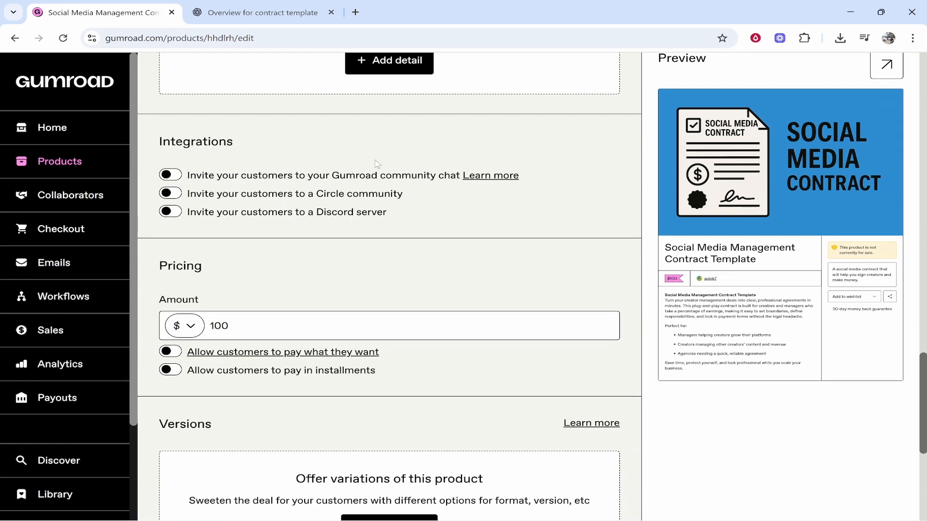
pyautogui.scroll(-3)
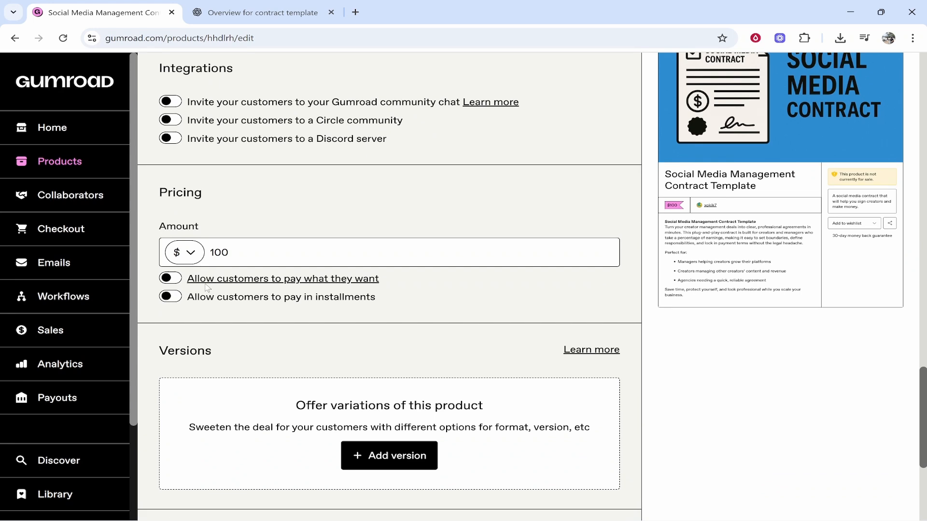
pyautogui.scroll(-3)
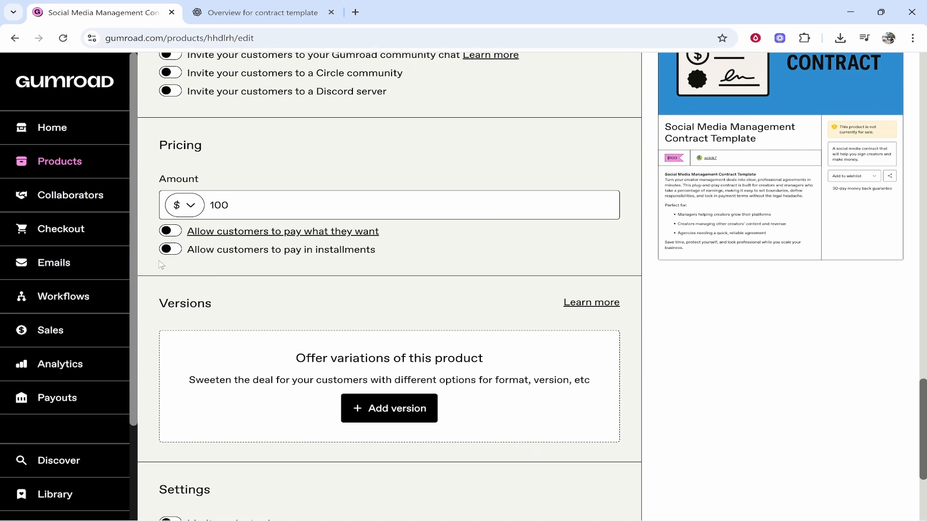
pyautogui.scroll(-3)
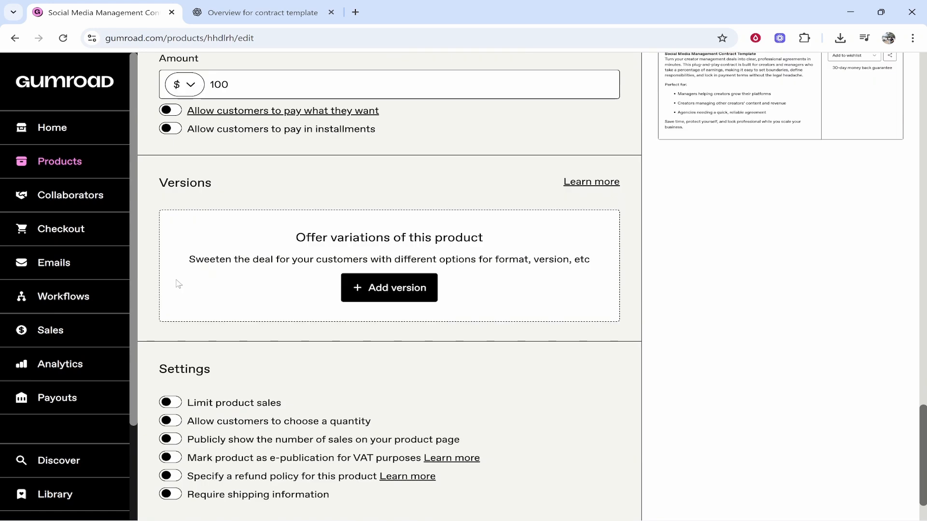
pyautogui.scroll(-3)
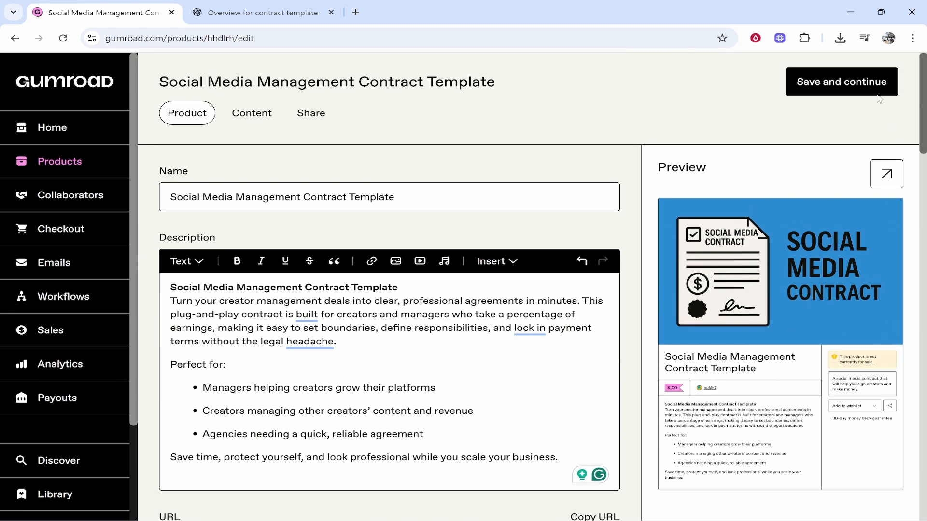
# - Save the product and attempt to publish it, blocked by the missing payment method error
pyautogui.click(842, 81)
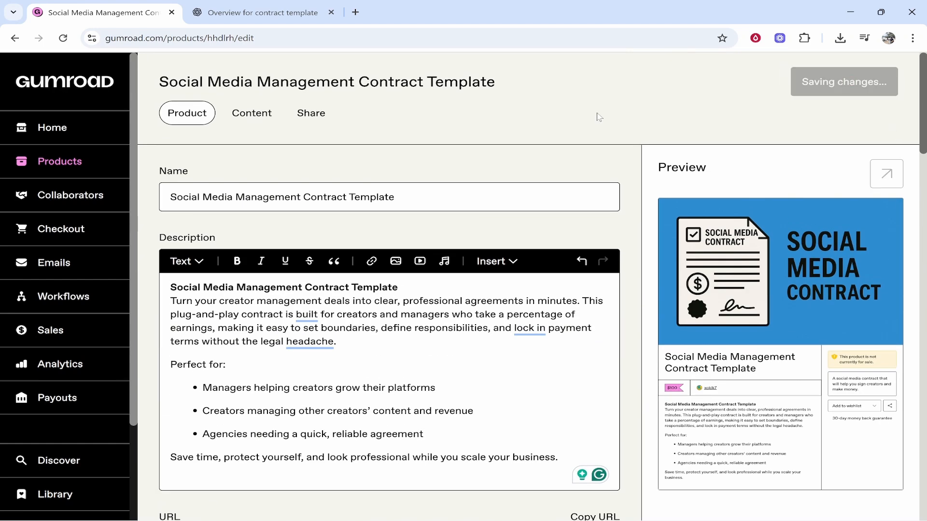
pyautogui.click(251, 112)
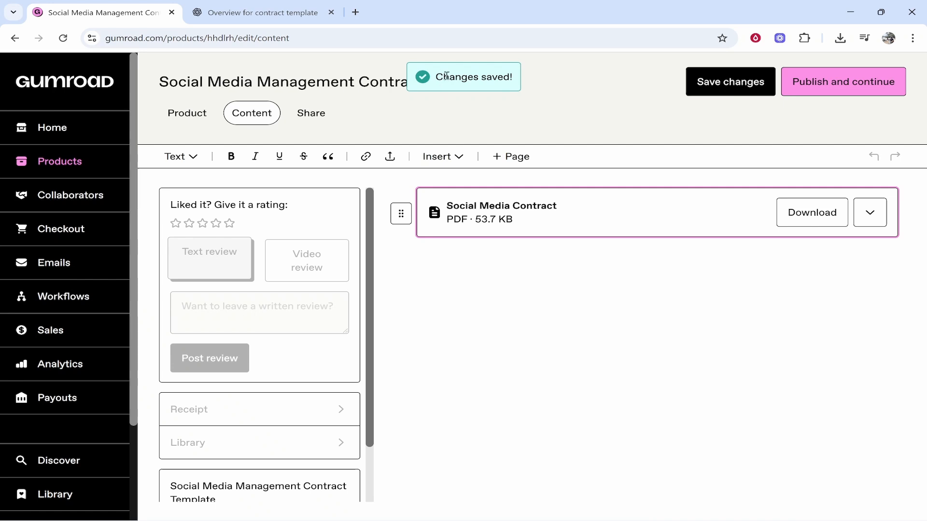
pyautogui.click(844, 81)
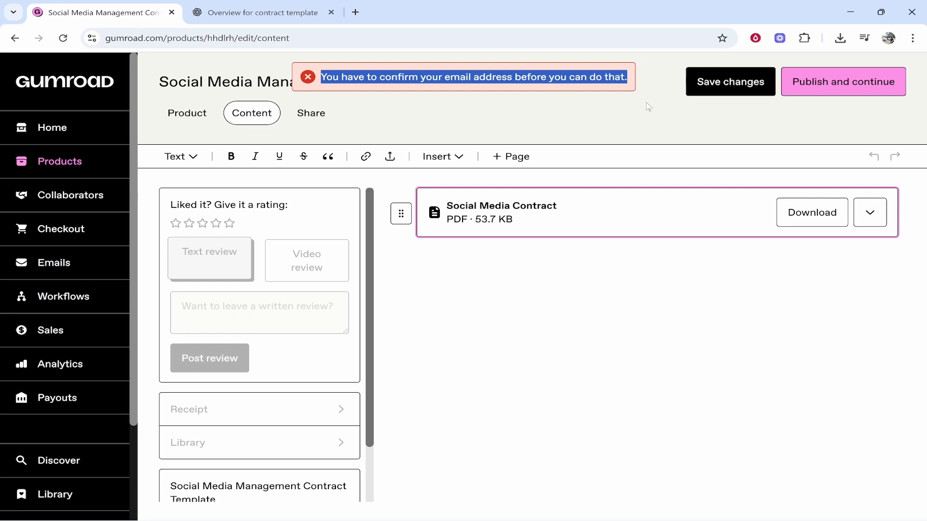
pyautogui.click(843, 81)
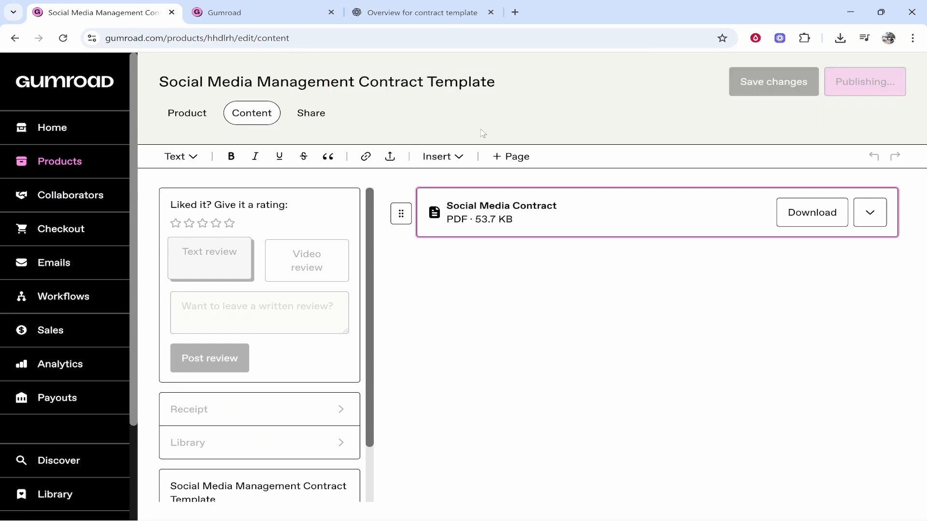
pyautogui.click(865, 81)
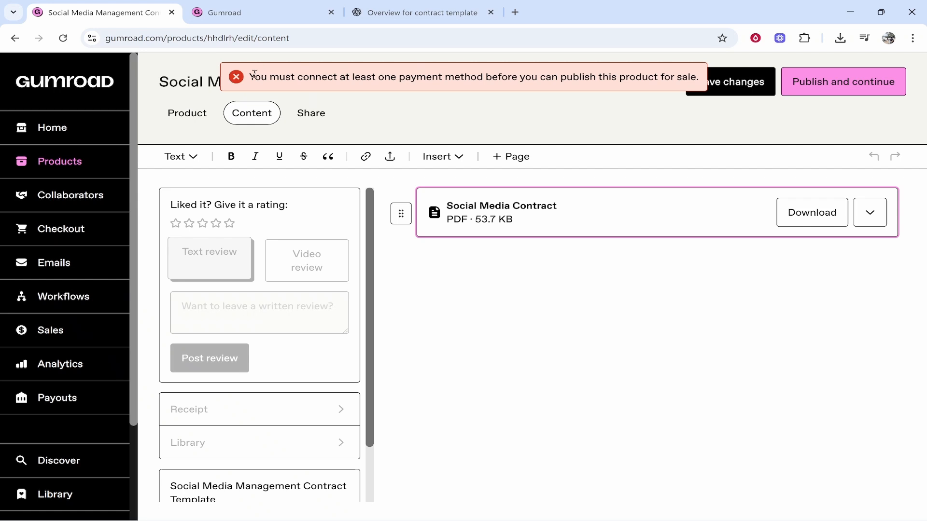
pyautogui.moveTo(250, 77); pyautogui.dragTo(685, 77)
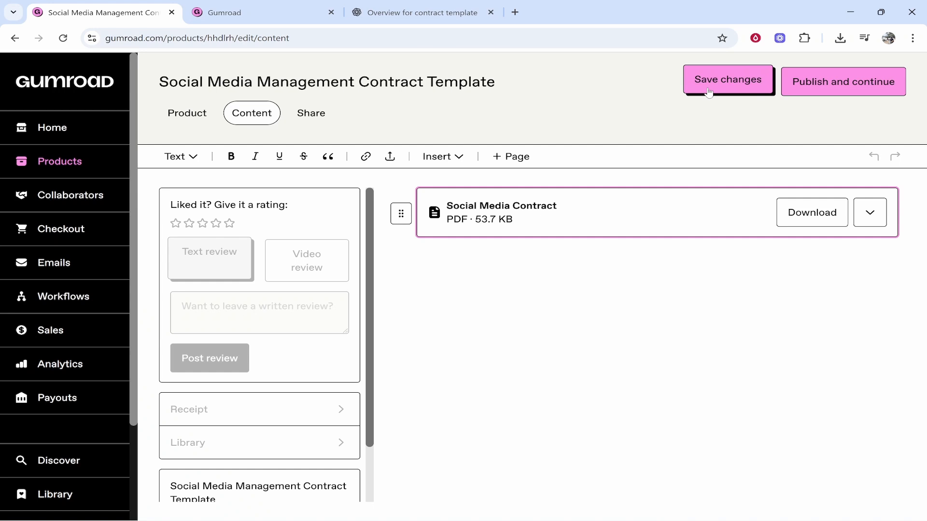
# - Save the changes and return to the products list, where the template shows Unpublished at $100
pyautogui.click(728, 79)
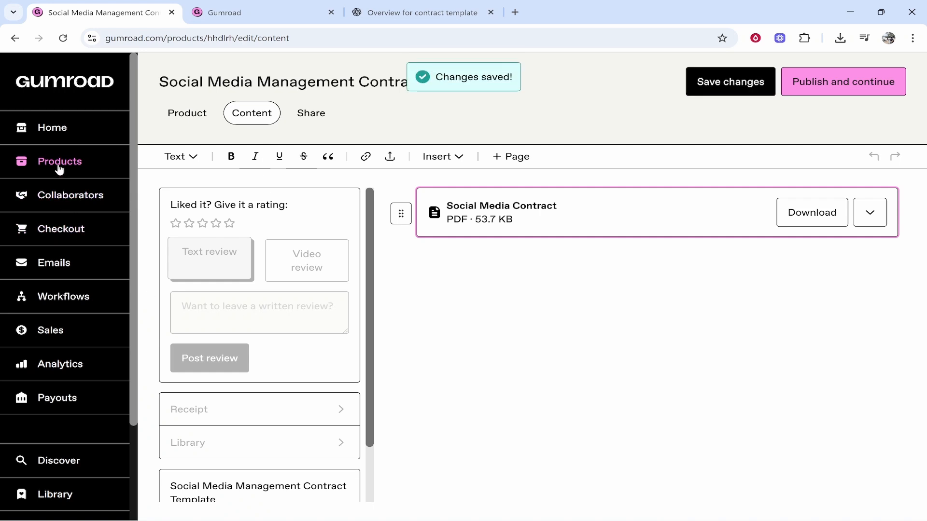
pyautogui.click(60, 161)
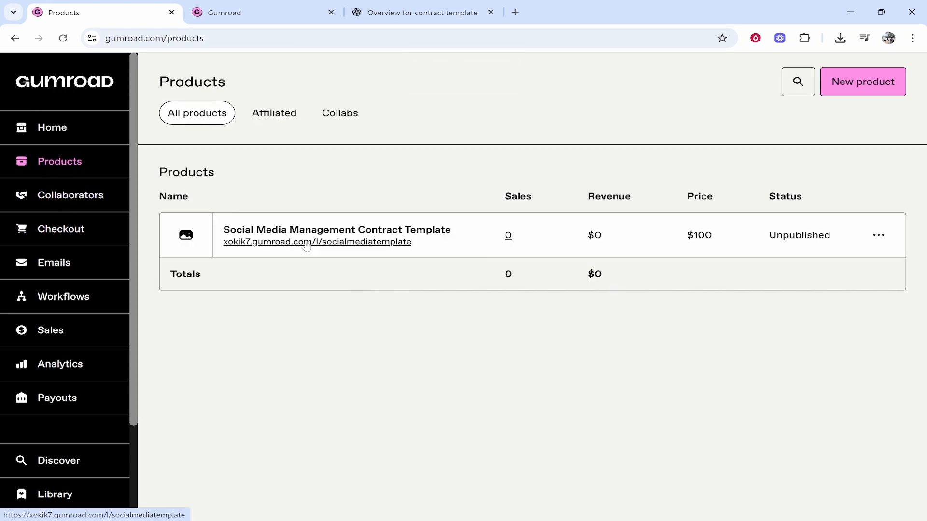
pyautogui.doubleClick(799, 235)
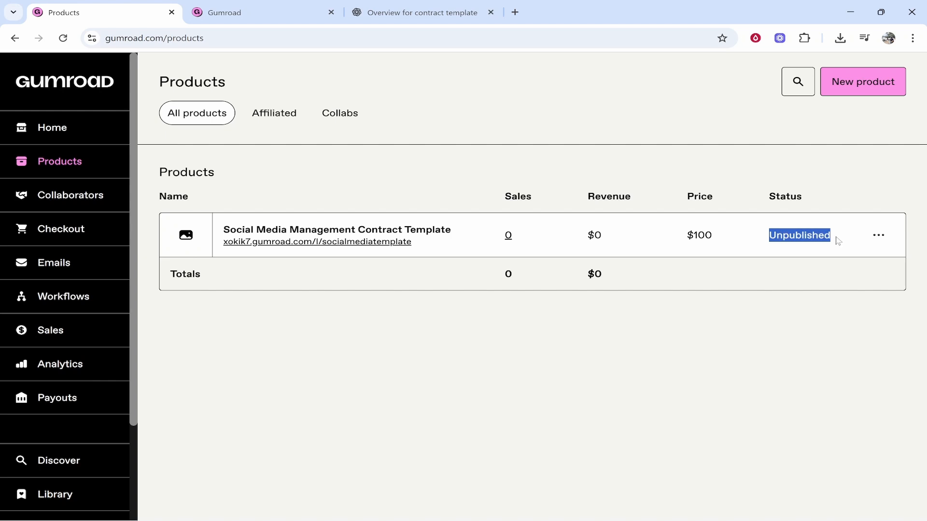
pyautogui.moveTo(77, 330)
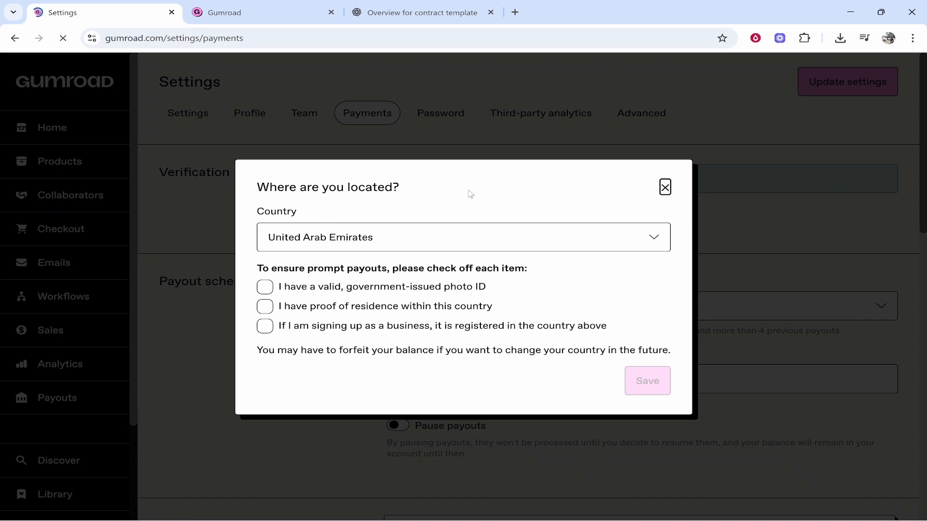
# - Dismiss the location prompt and review the payout schedule and empty PayPal payout form, then leave settings
pyautogui.click(462, 238)
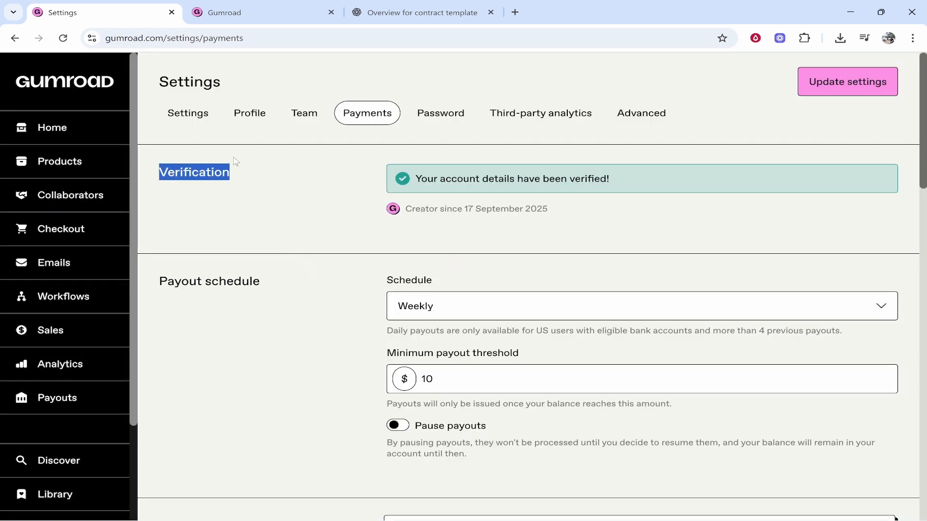
pyautogui.scroll(-3)
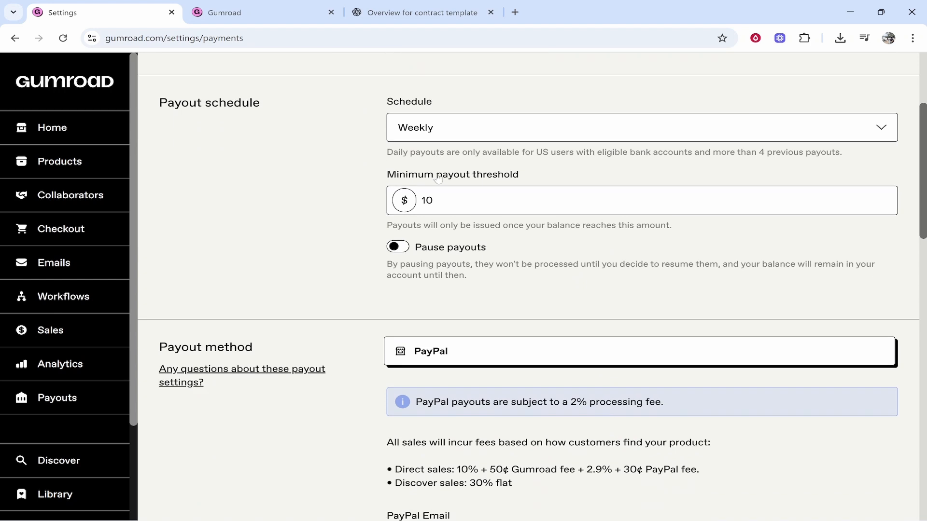
pyautogui.scroll(-3)
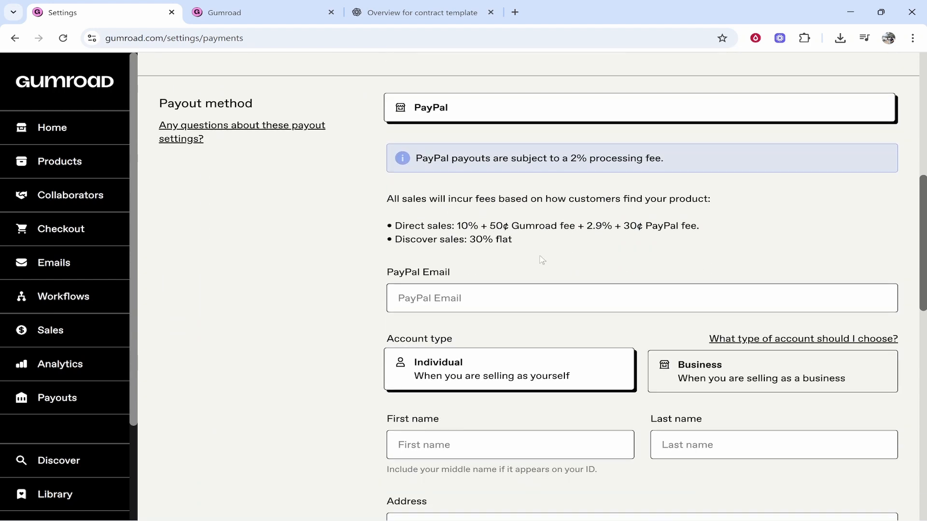
pyautogui.scroll(-3)
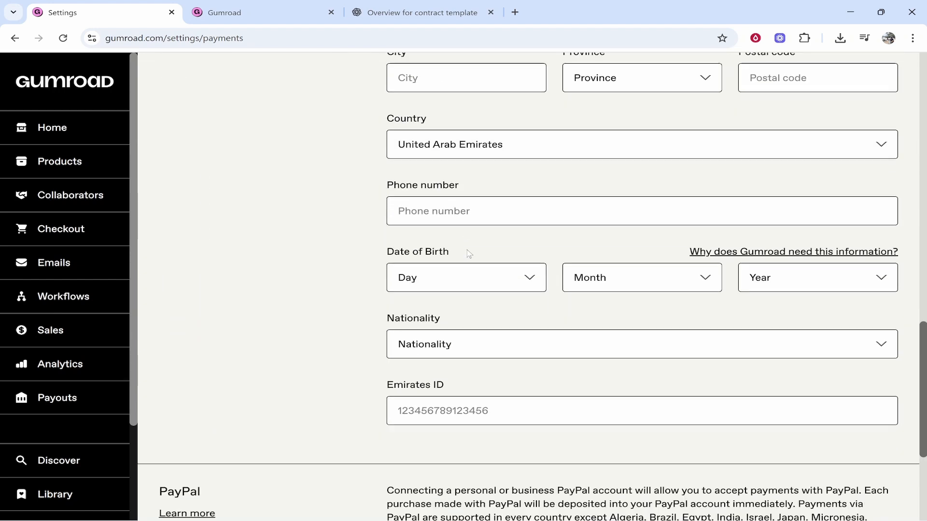
pyautogui.scroll(-3)
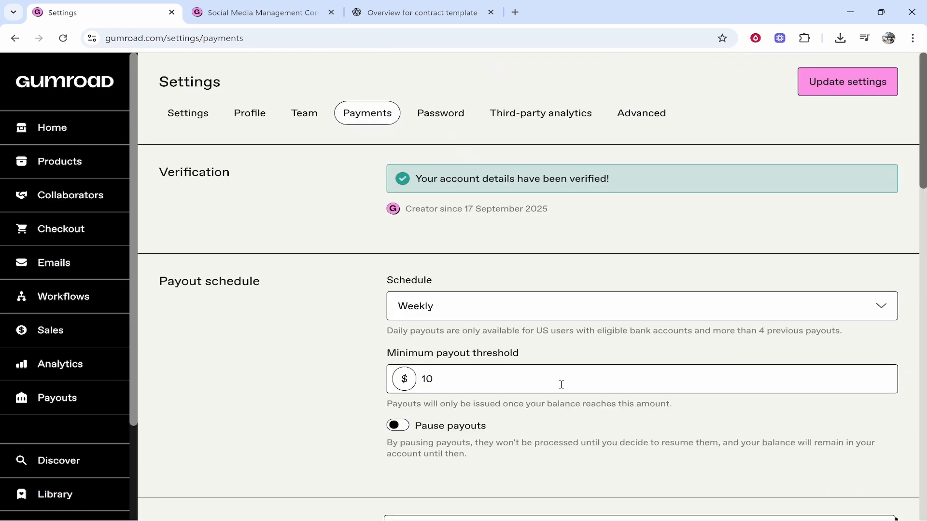
pyautogui.scroll(-3)
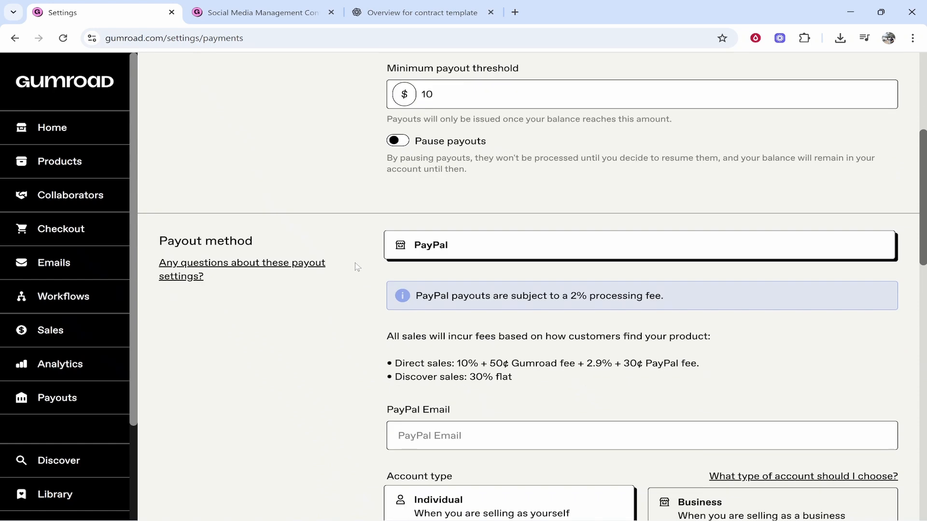
pyautogui.scroll(-3)
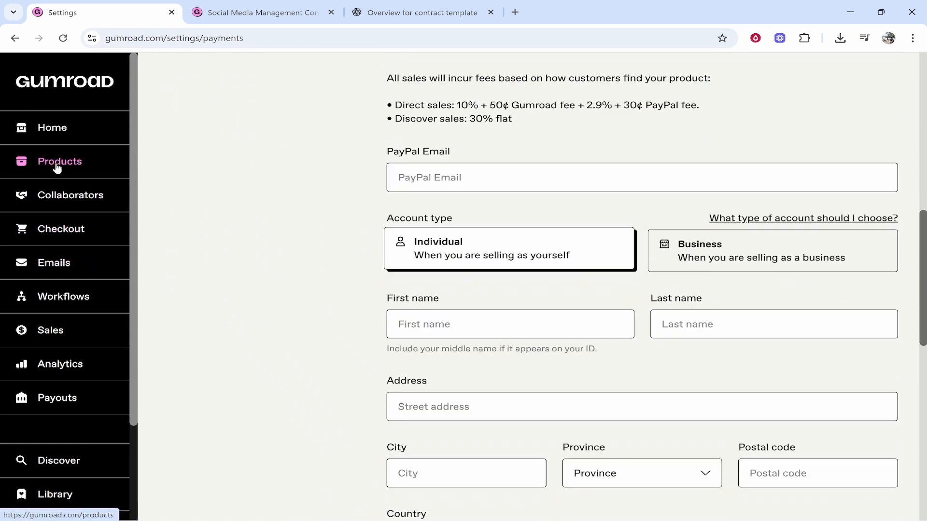
pyautogui.click(59, 162)
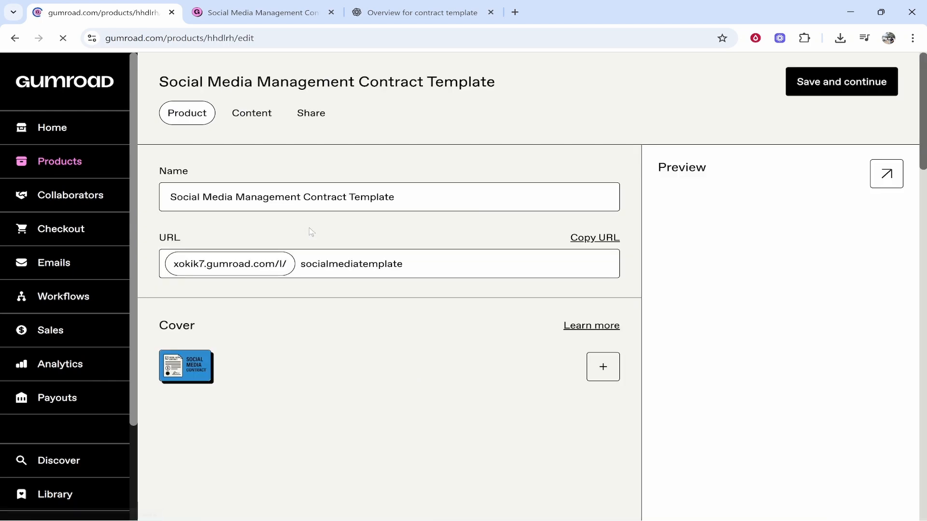
# - Save and continue, attempt publishing again (payment method error), and return to the products list
pyautogui.click(842, 81)
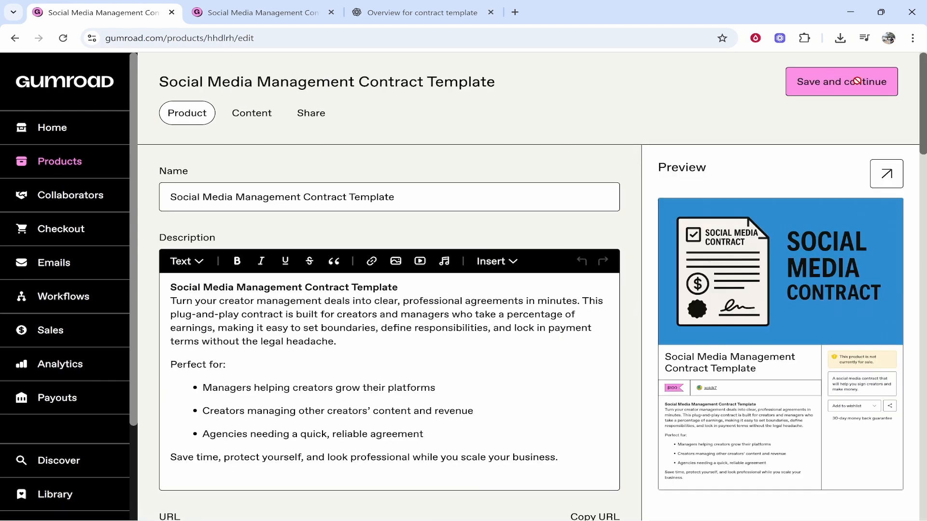
pyautogui.click(842, 81)
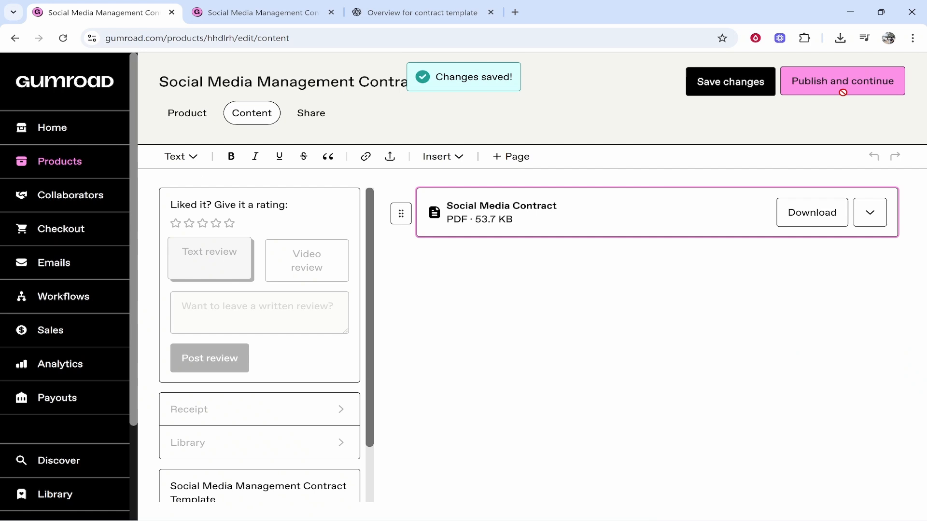
pyautogui.click(842, 81)
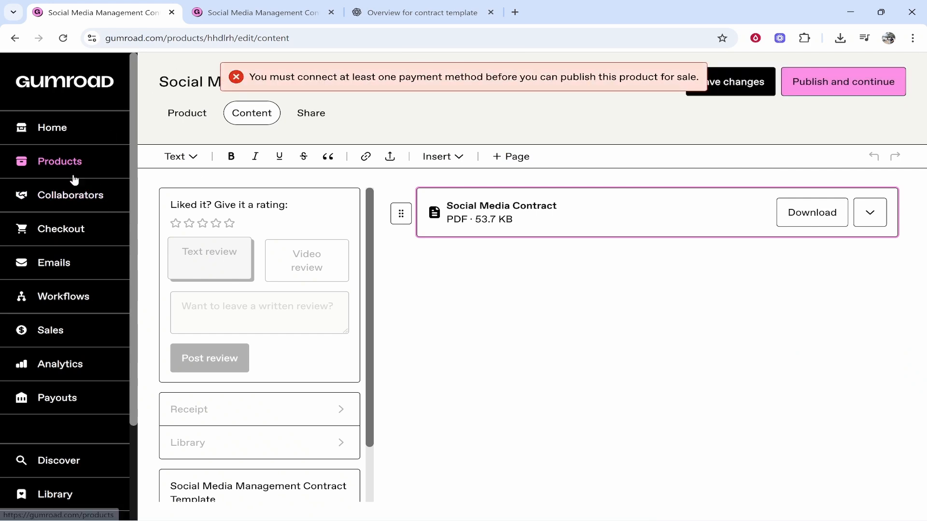
pyautogui.click(60, 162)
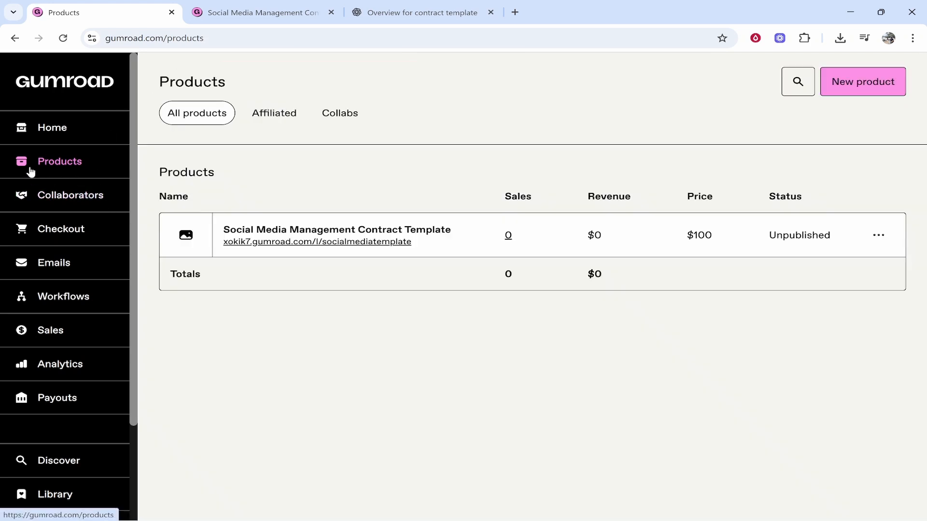
pyautogui.moveTo(229, 249)
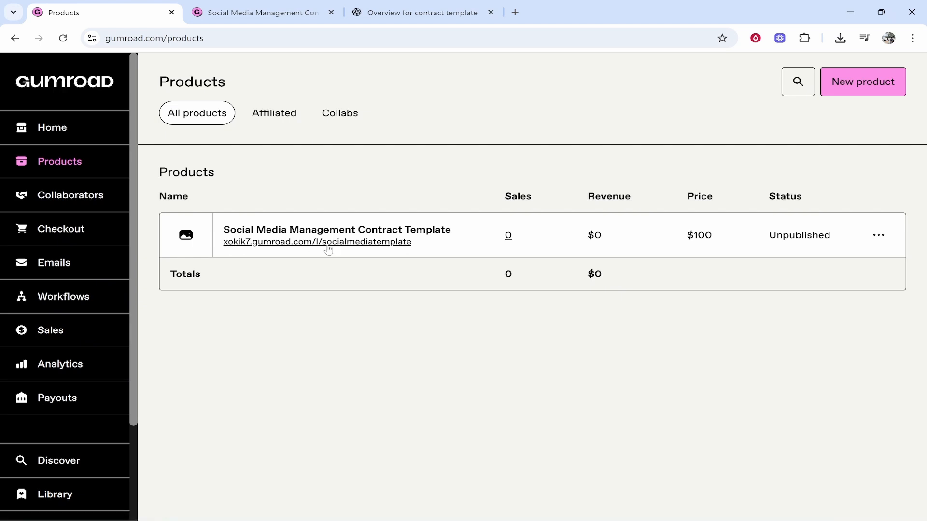
pyautogui.moveTo(327, 175)
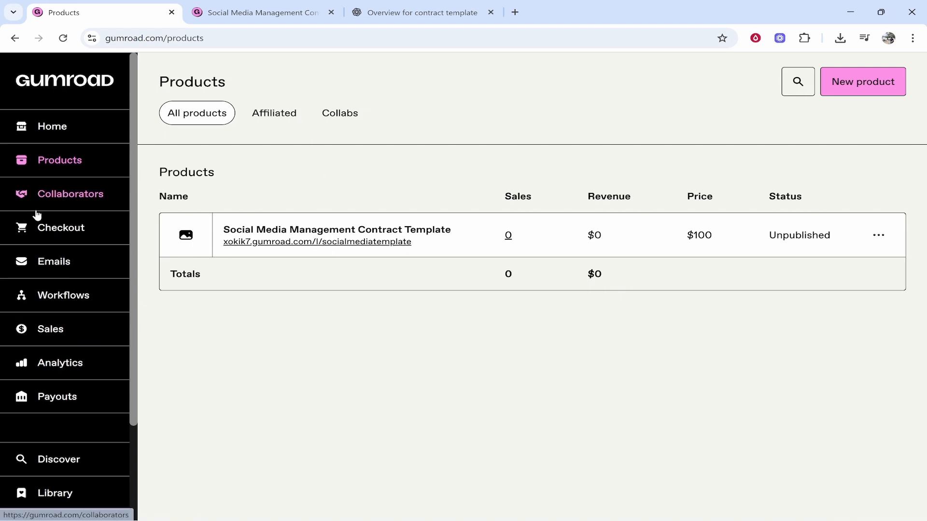
# - Reach Settings > Payments and scroll to the PayPal payout method section
pyautogui.scroll(-3)
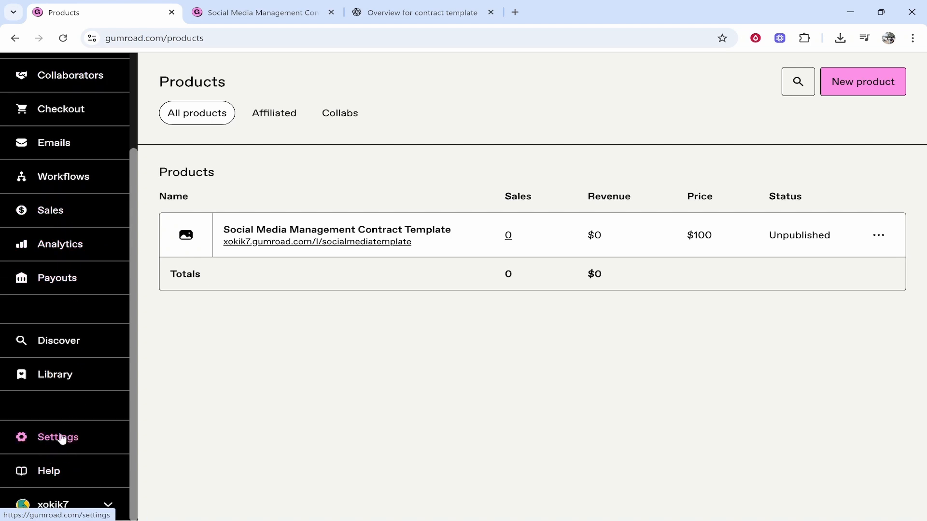
pyautogui.click(58, 438)
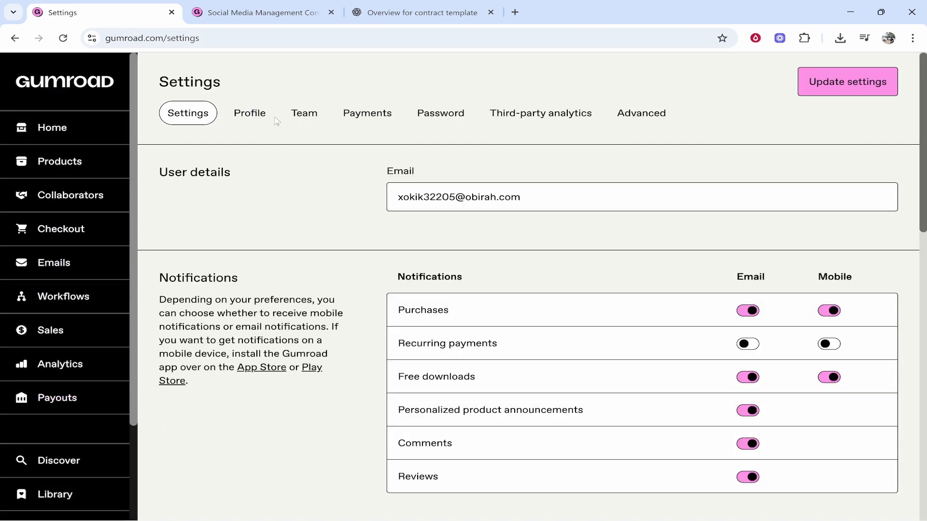
pyautogui.click(366, 113)
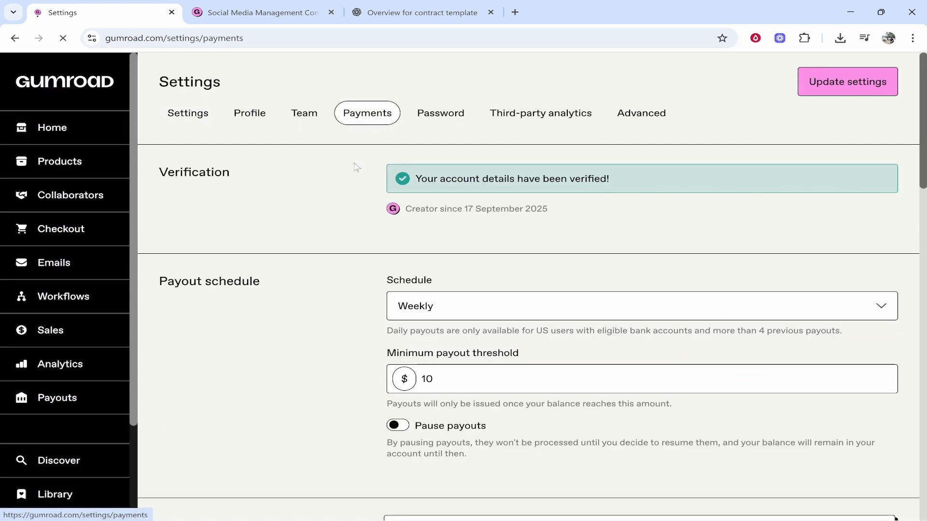
pyautogui.scroll(-3)
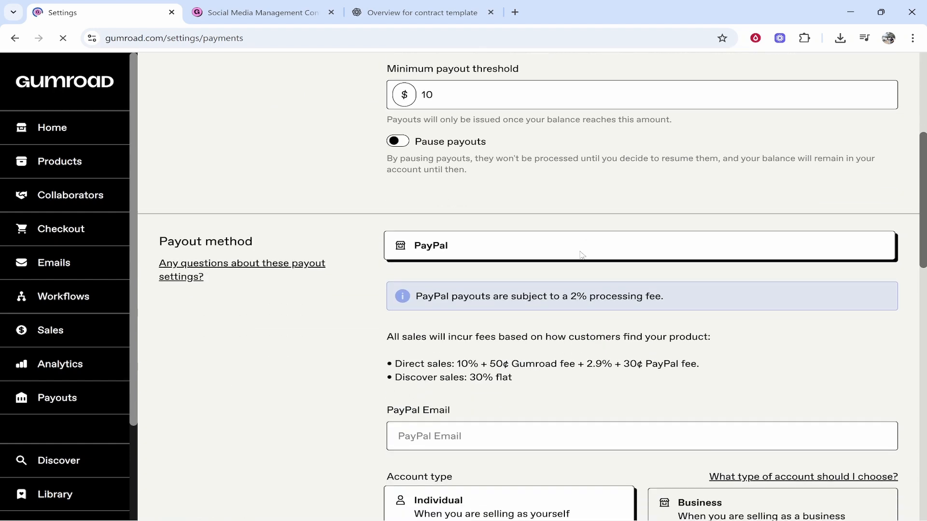
pyautogui.scroll(-3)
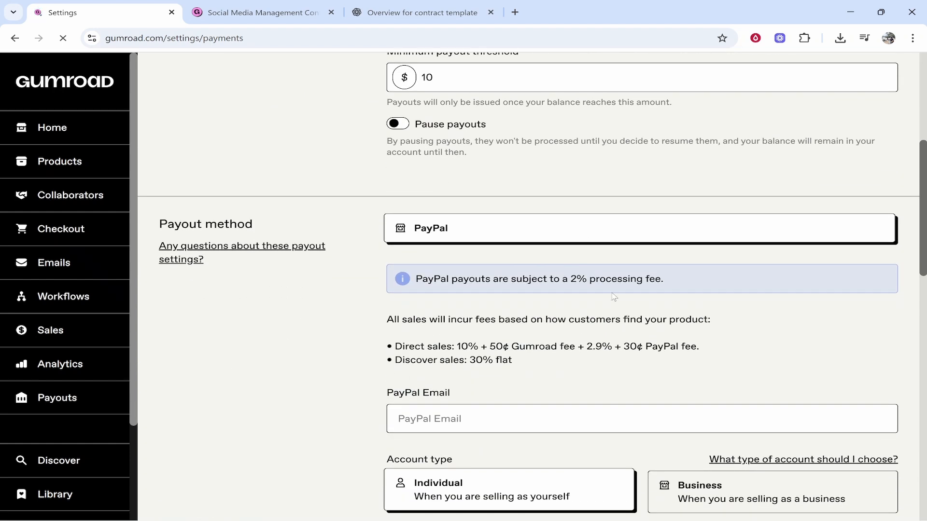